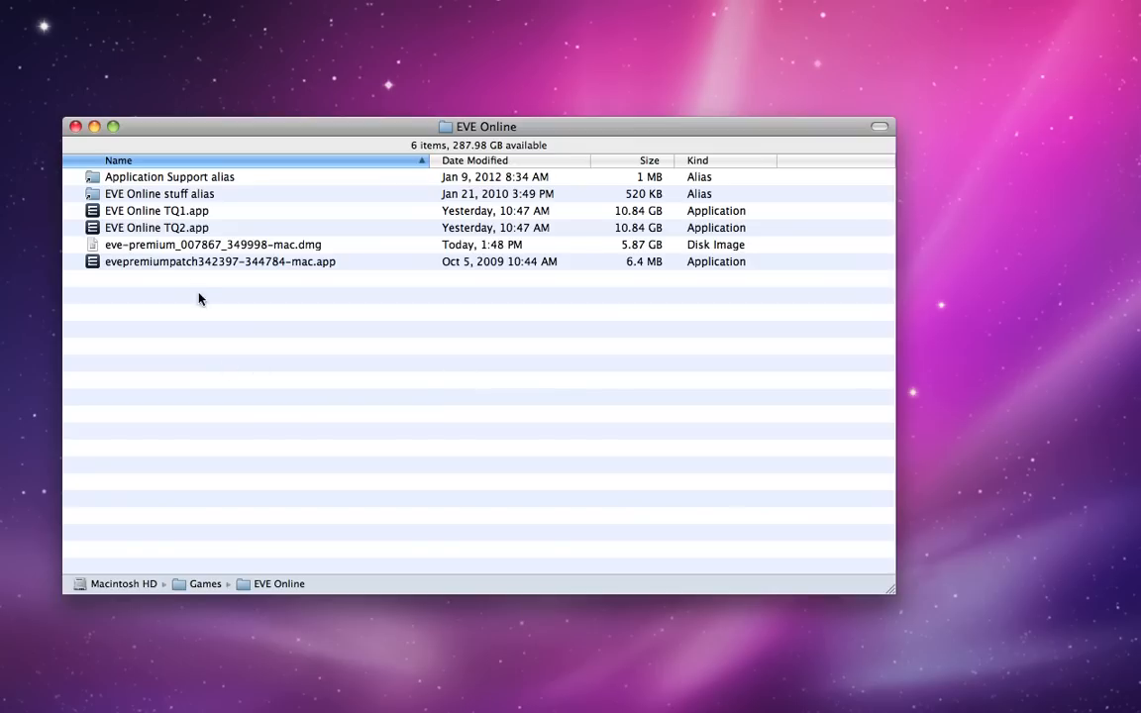
- Compare the TQ1 and TQ2 app copies, then open TQ1's package contents
left_click(157, 210)
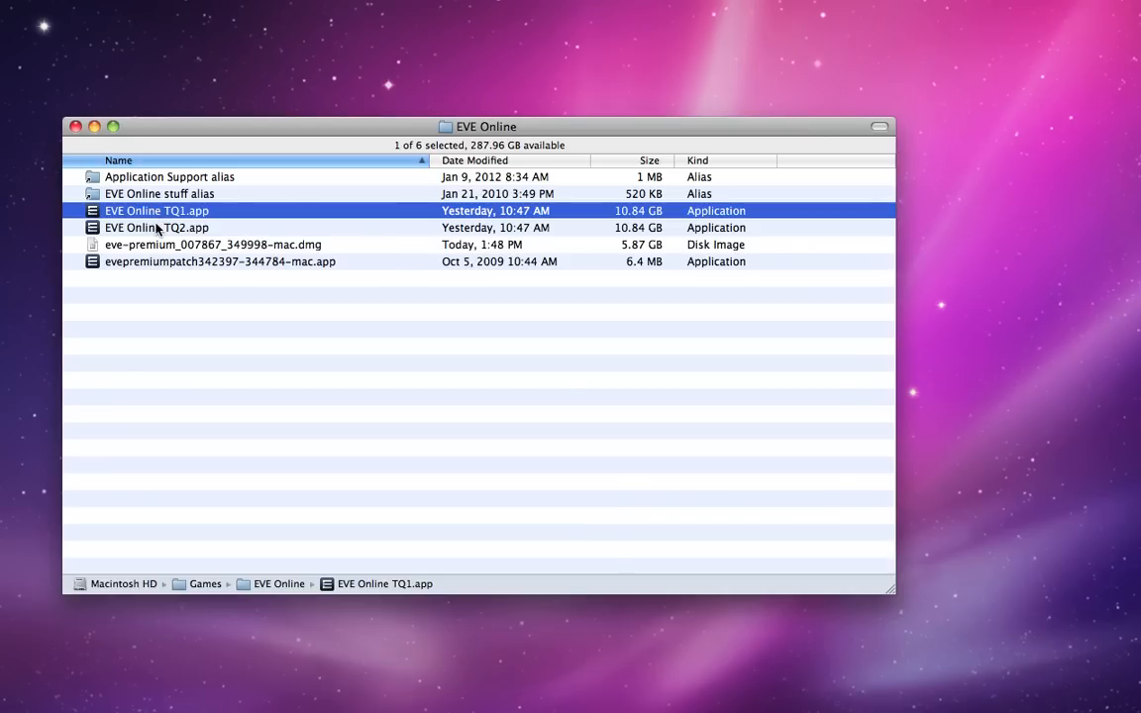
left_click(156, 227)
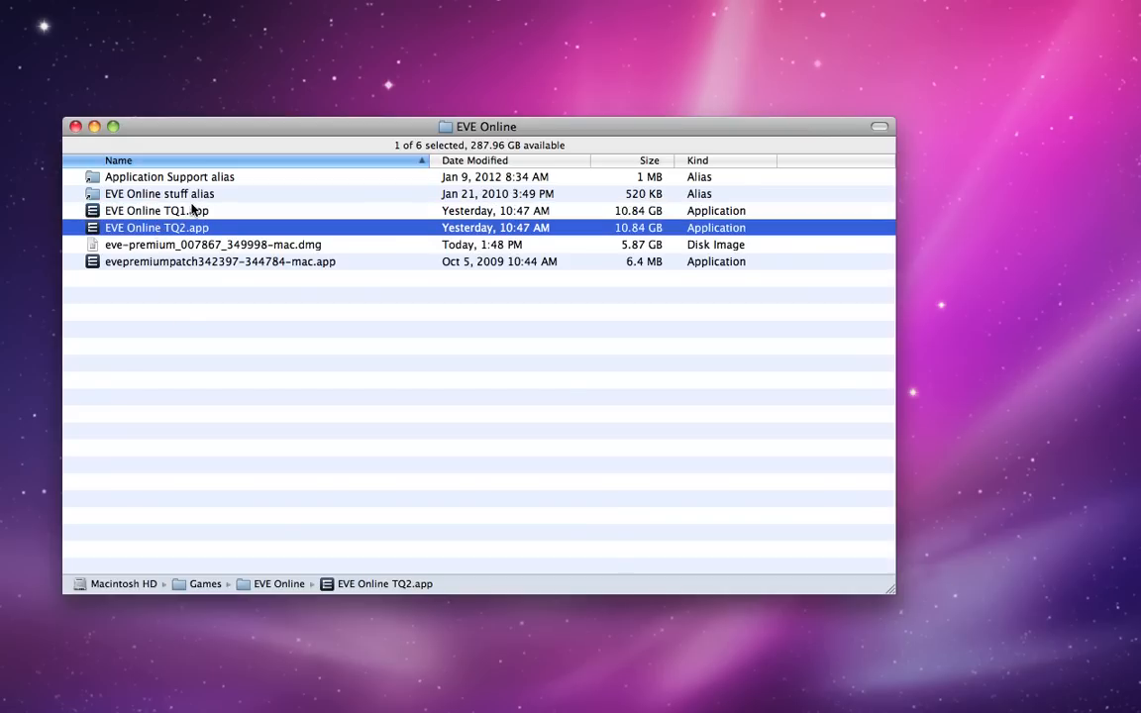
left_click(156, 210)
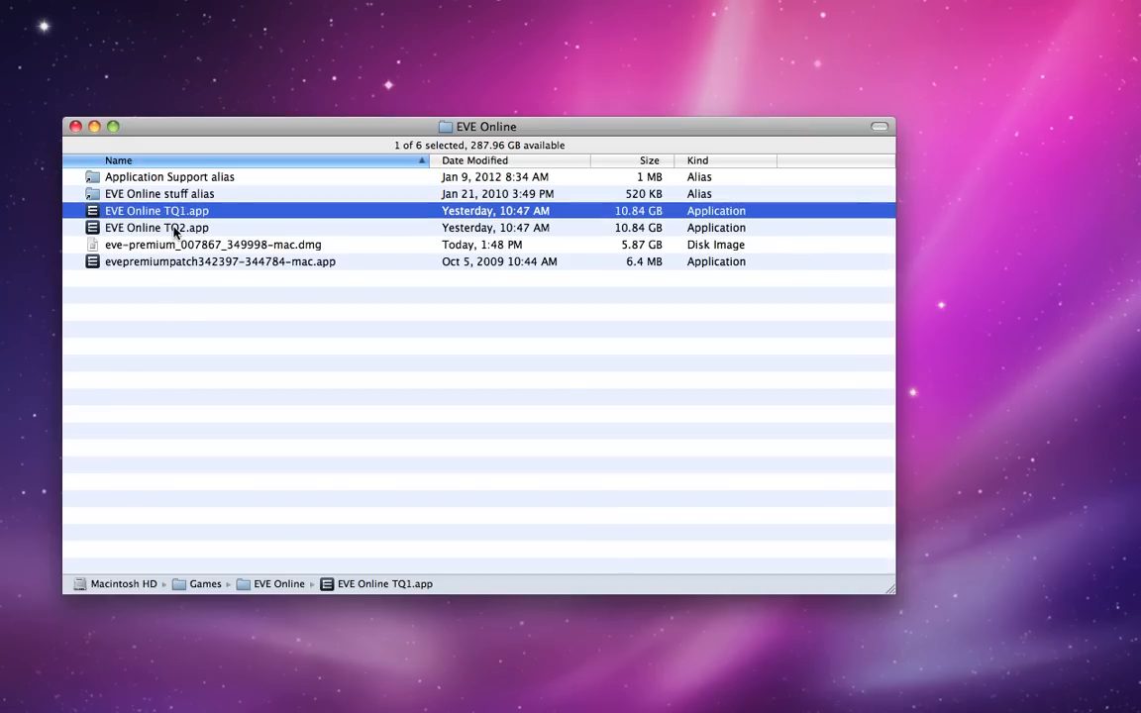
left_click(155, 227)
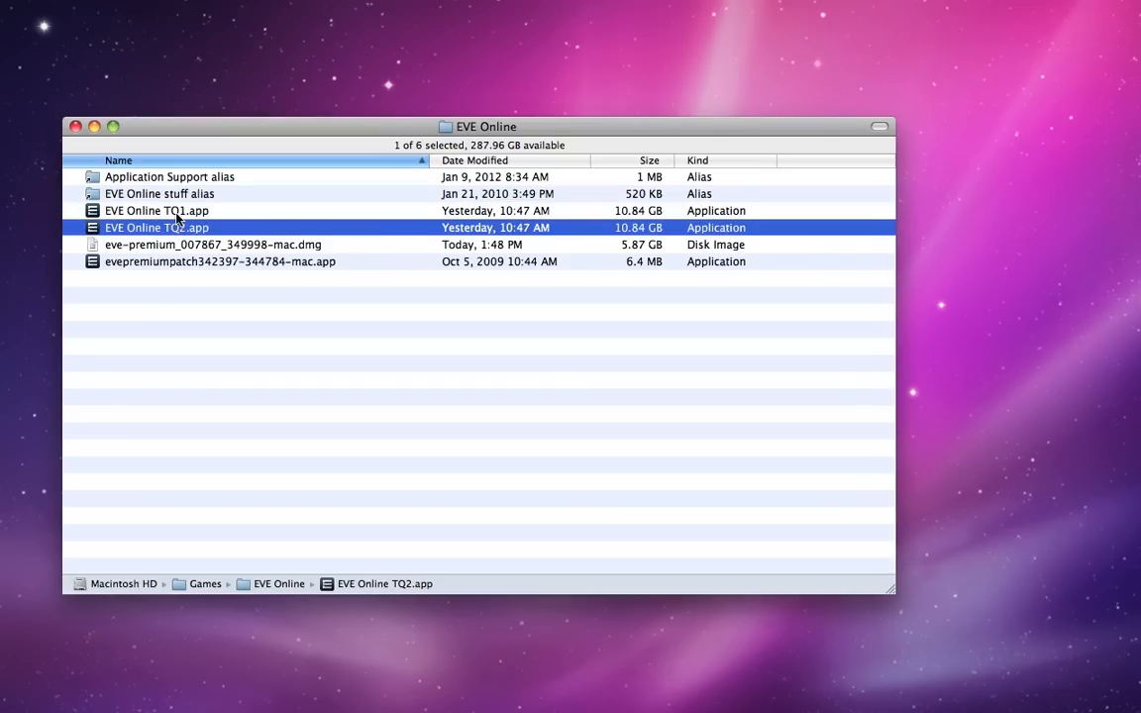
left_click(156, 210)
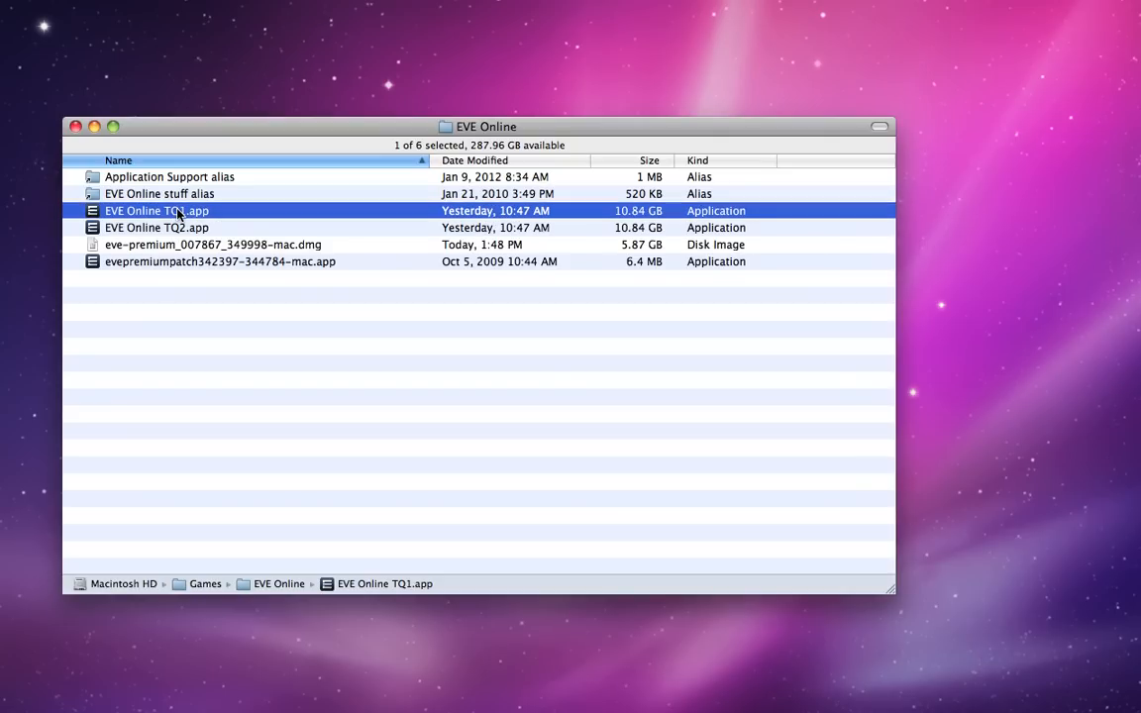
right_click(157, 210)
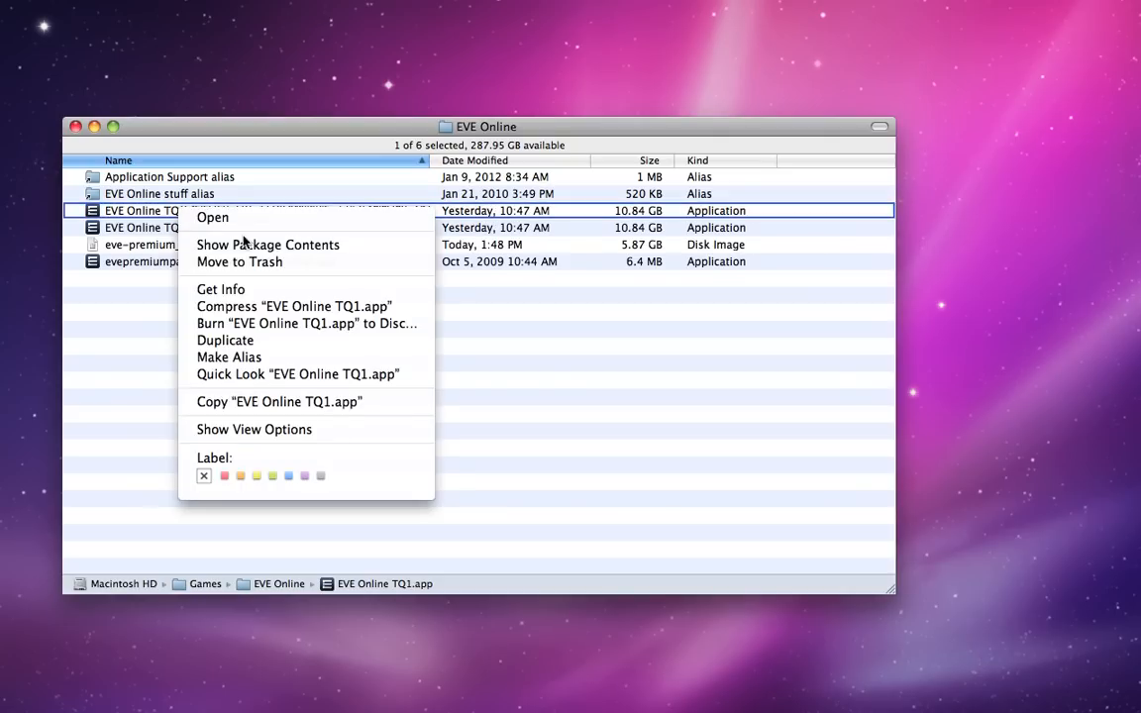
left_click(267, 245)
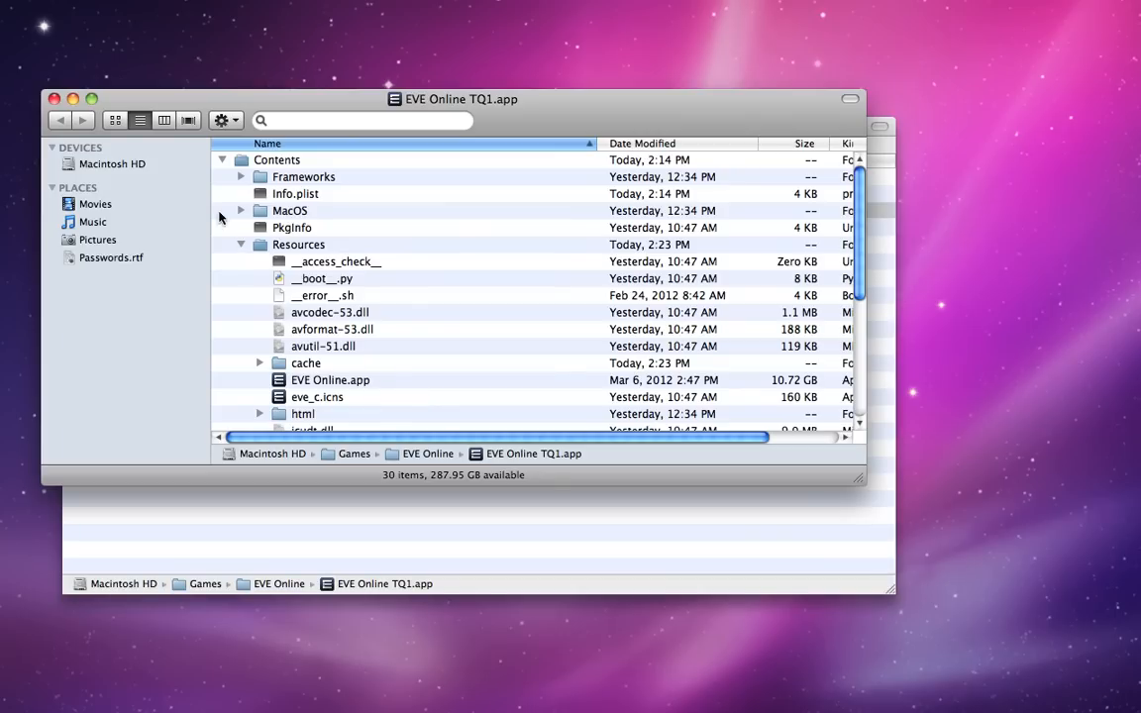
- Go to Contents > Resources, open the inner EVE Online.app package, and select Info.plist
left_click(276, 159)
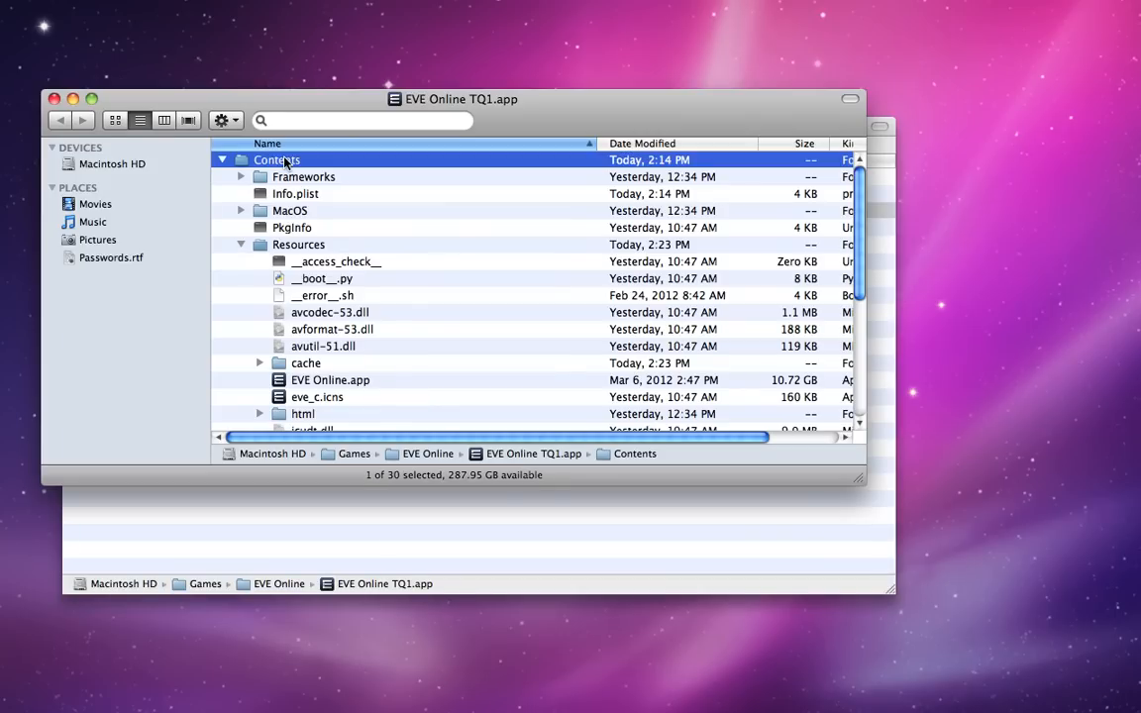
left_click(298, 245)
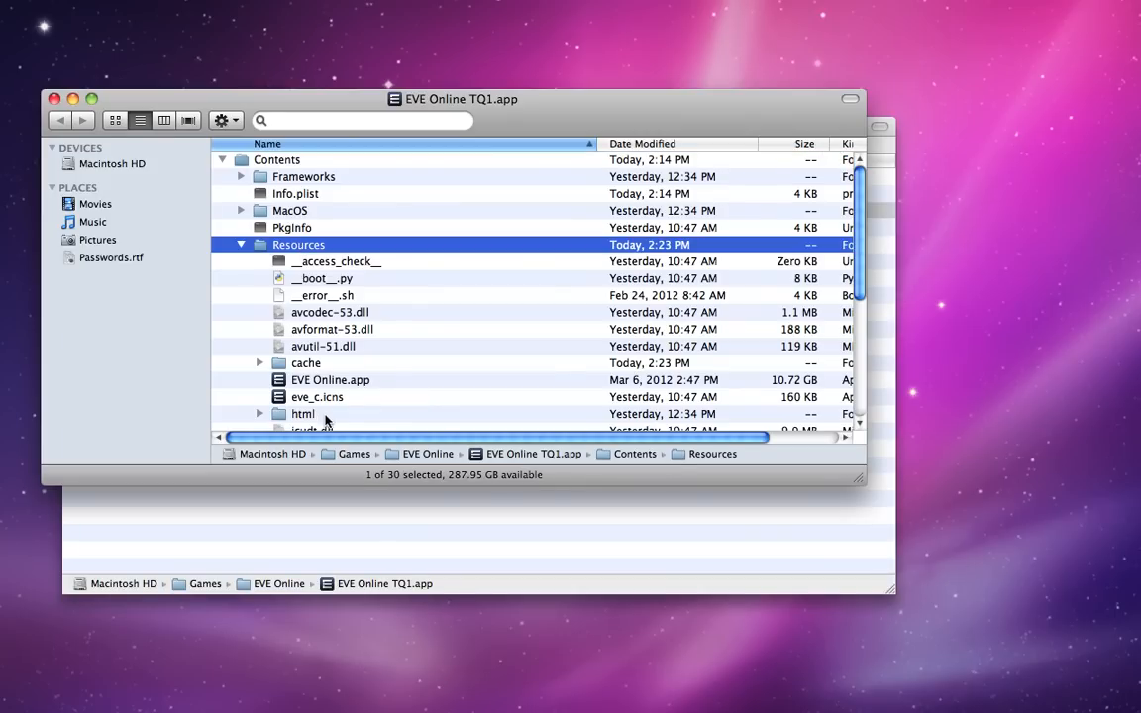
left_click(330, 379)
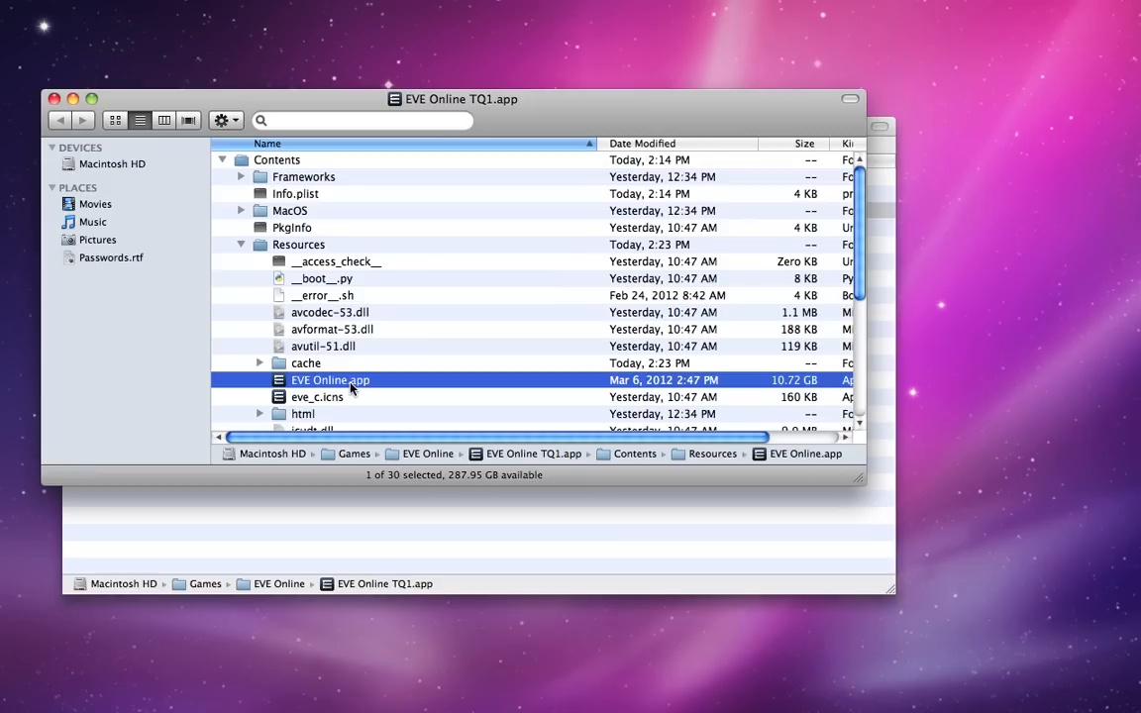
mouse_move(384, 391)
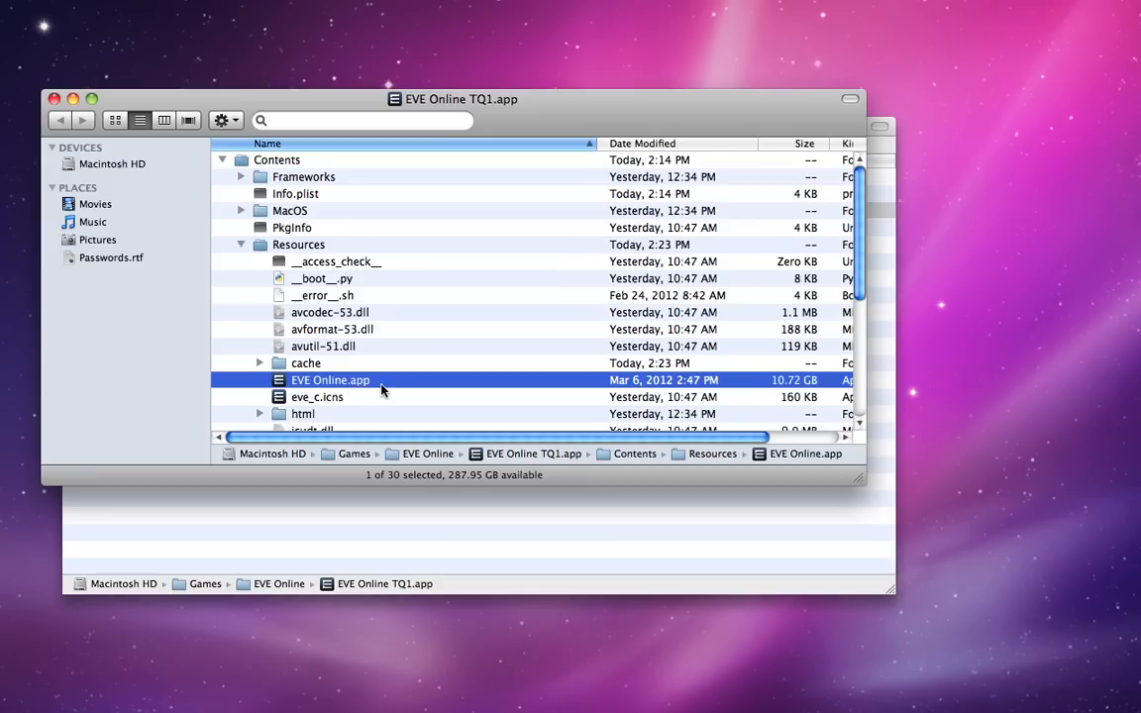
right_click(329, 380)
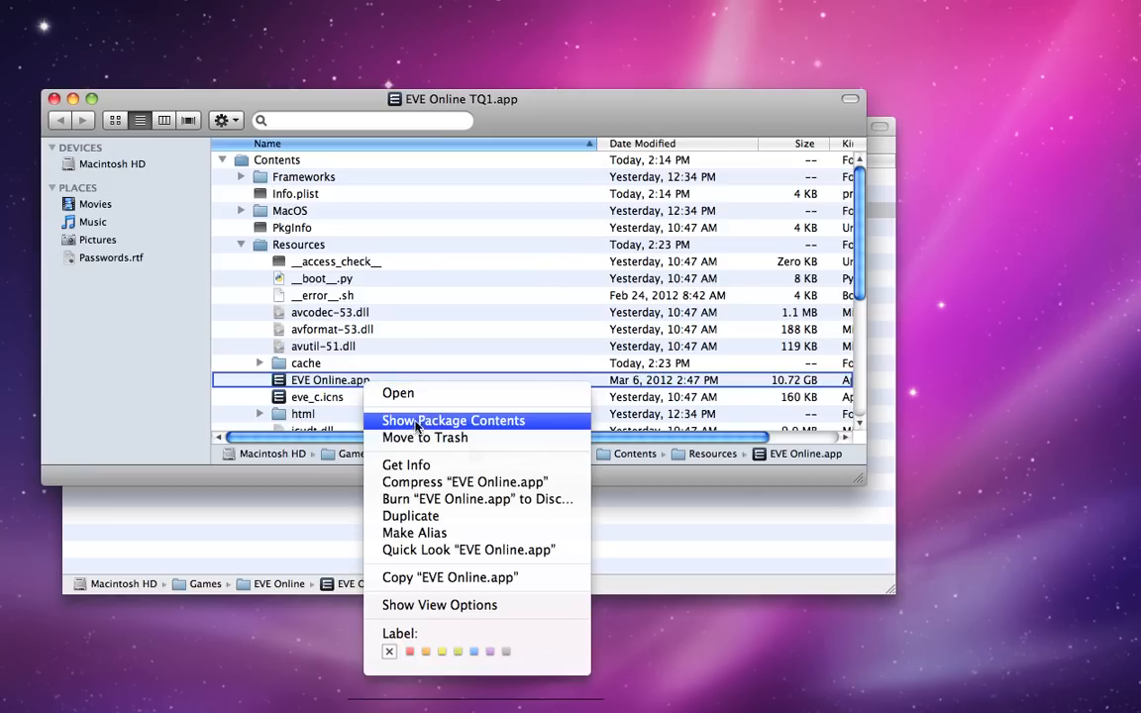
left_click(454, 420)
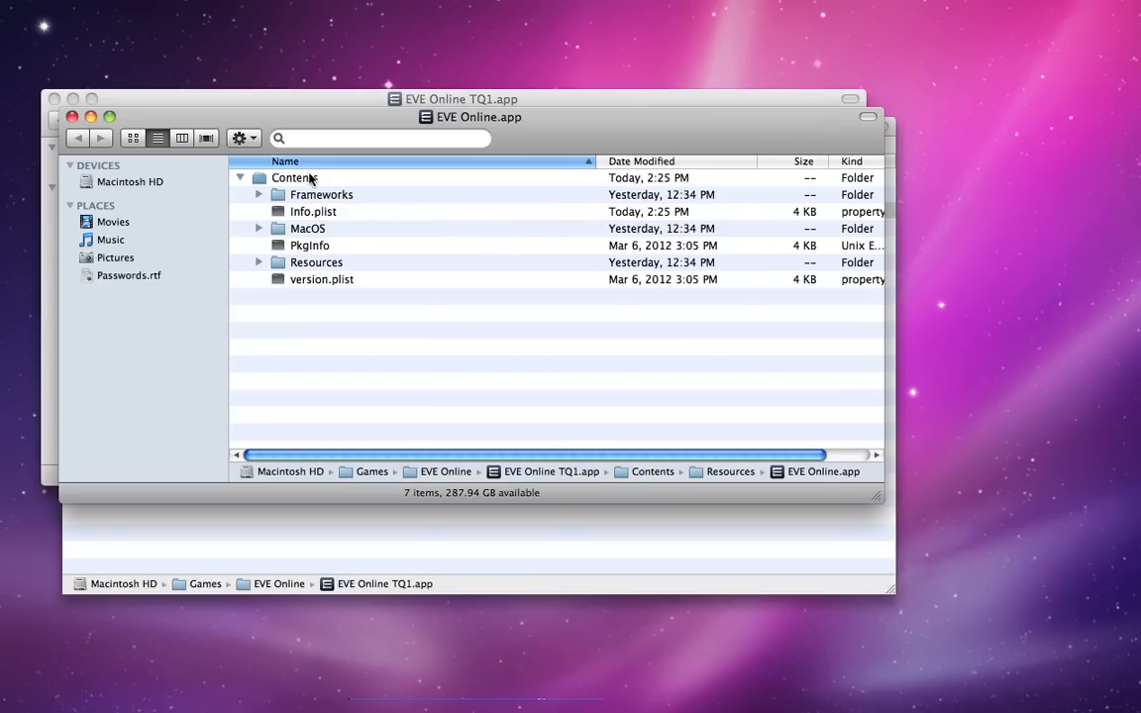
left_click(313, 211)
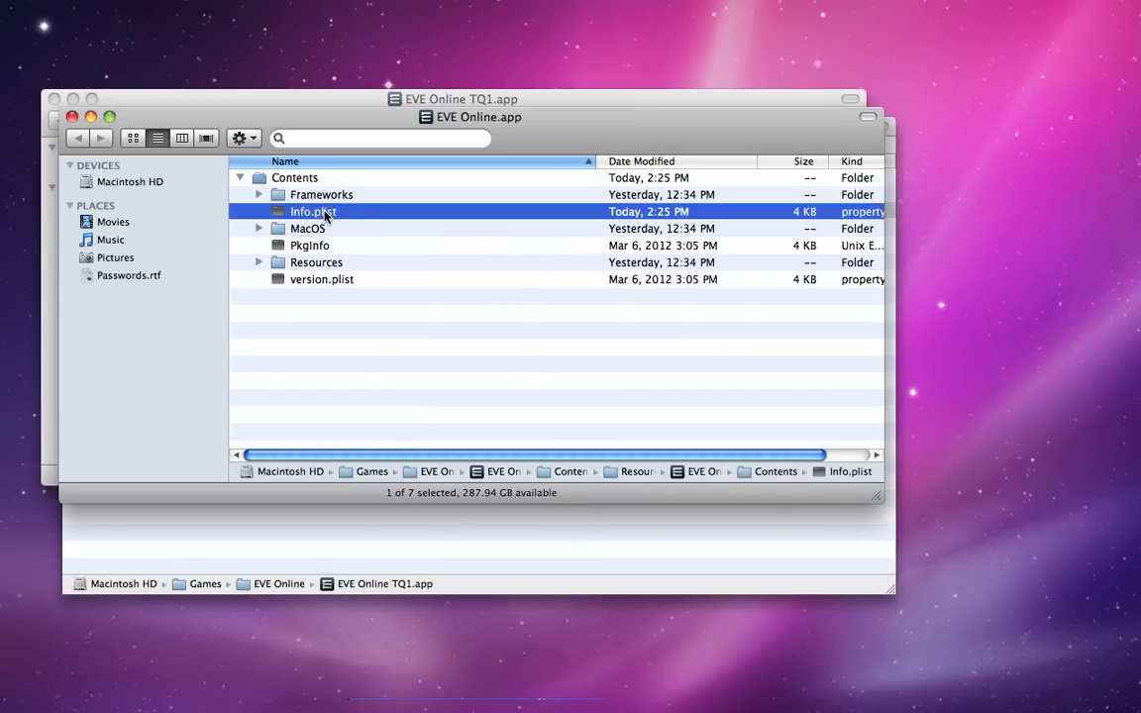
right_click(313, 211)
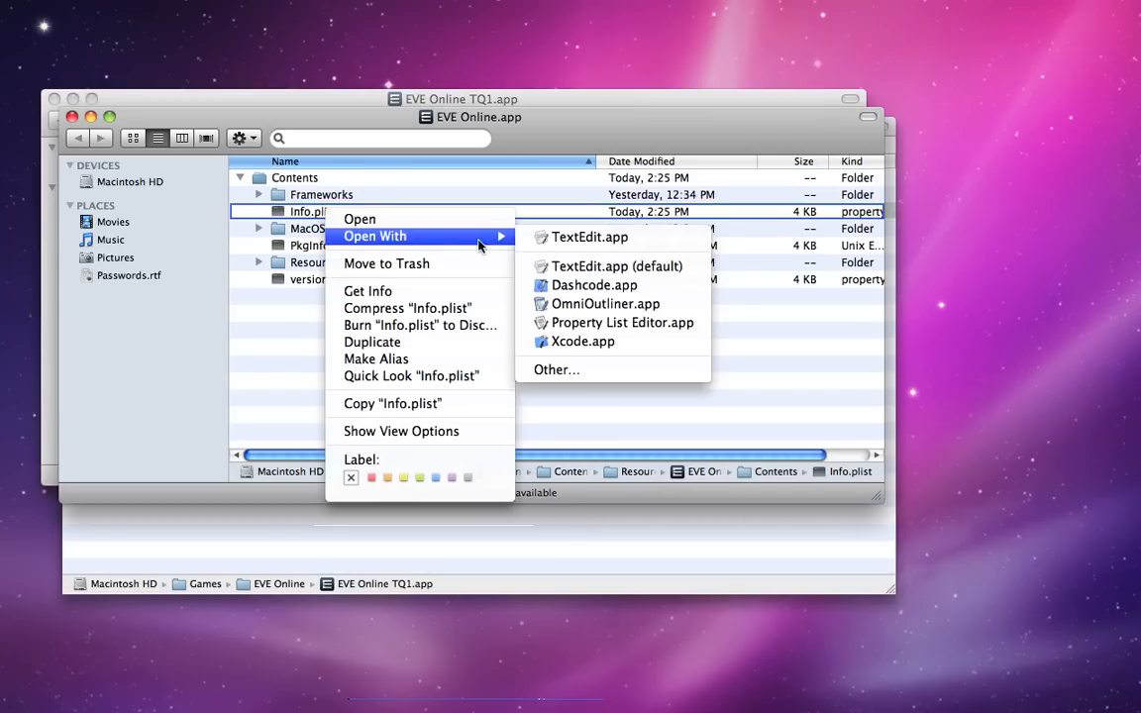
- Open TQ1's inner Info.plist in TextEdit and select a line of its text
left_click(590, 236)
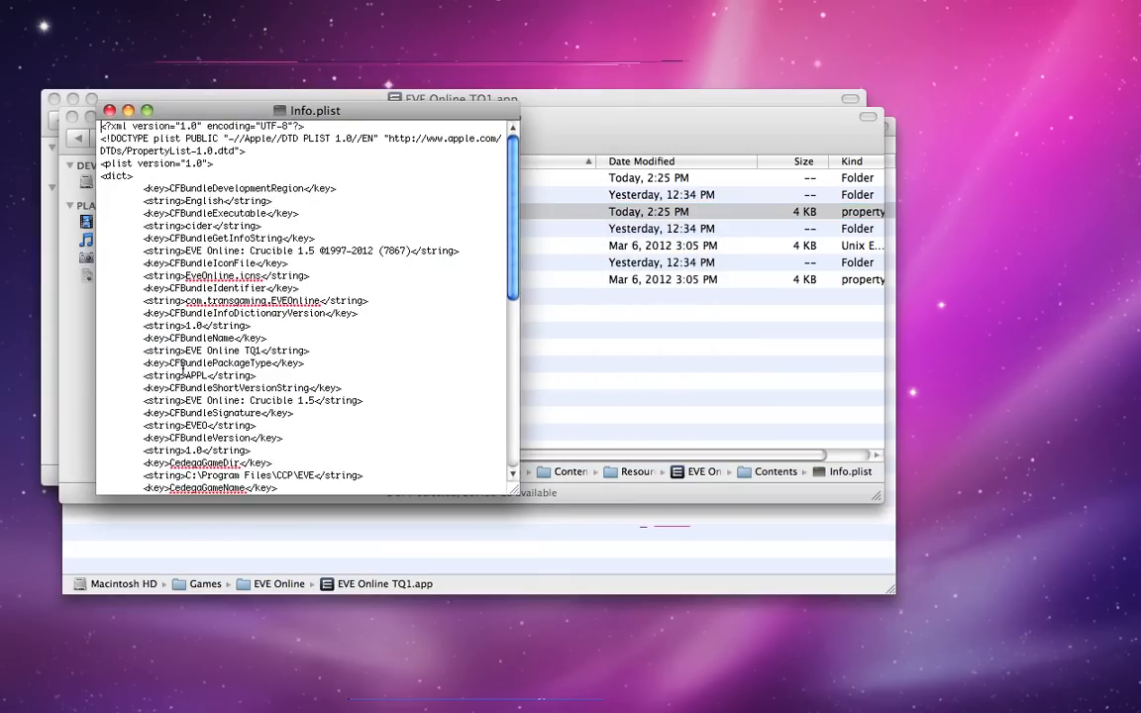
triple_click(205, 338)
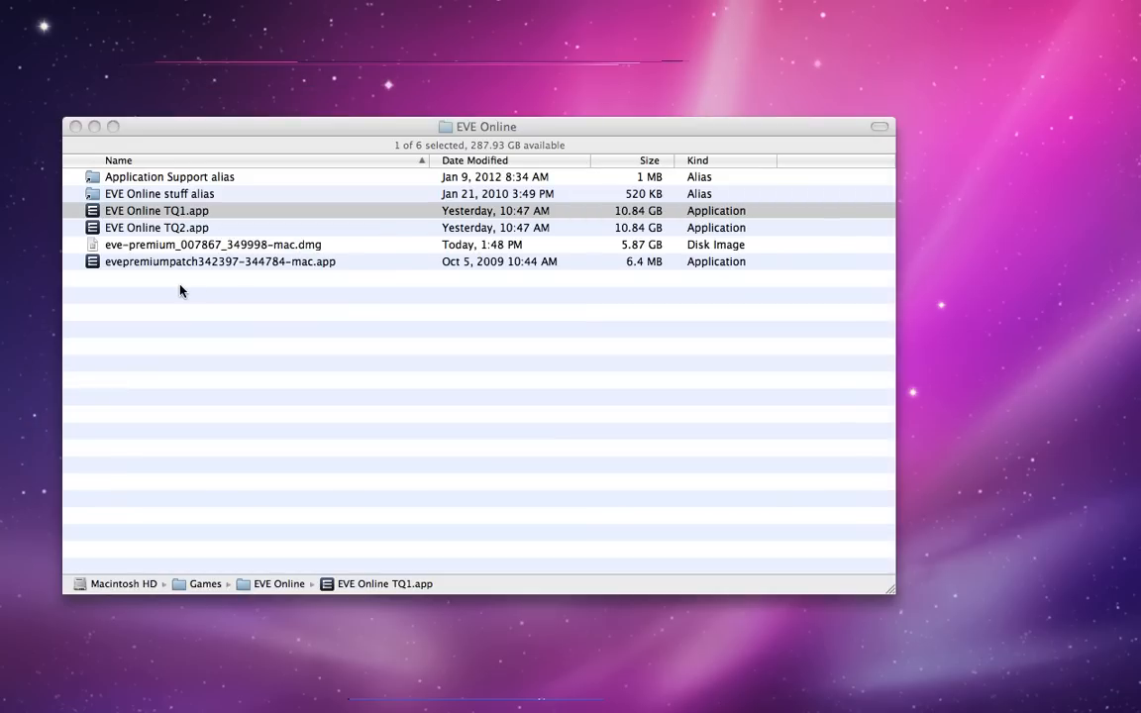
- Open TQ2's package, go to Resources, and open the inner EVE Online.app's Contents
left_click(157, 227)
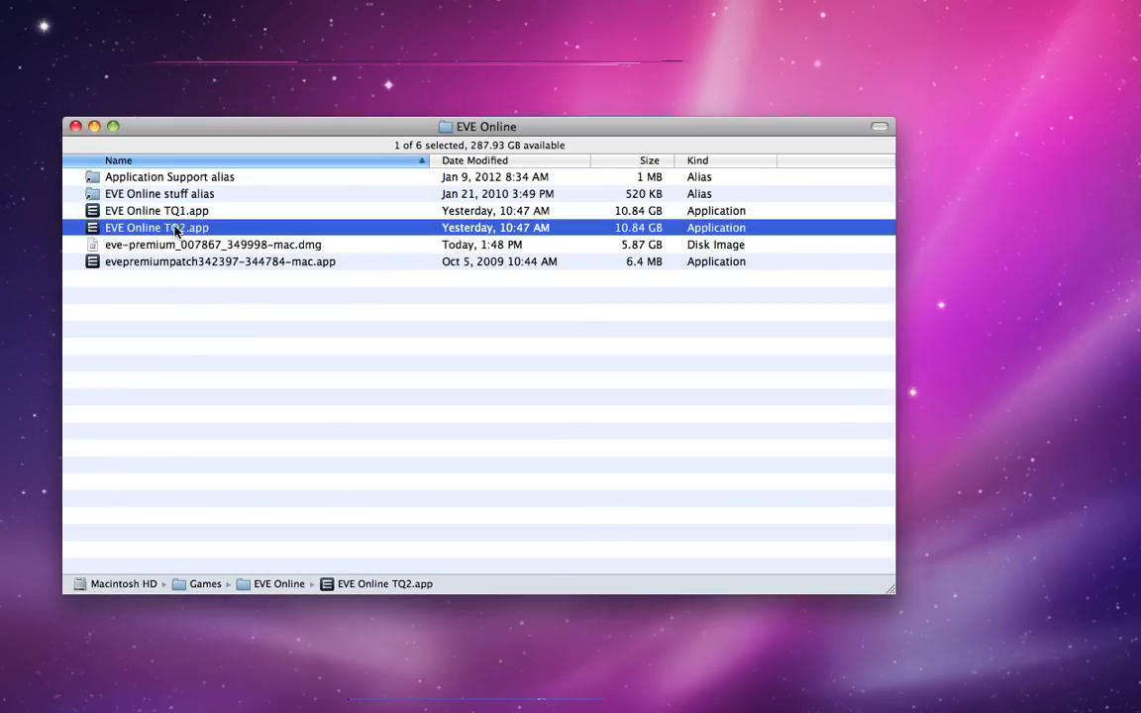
right_click(156, 228)
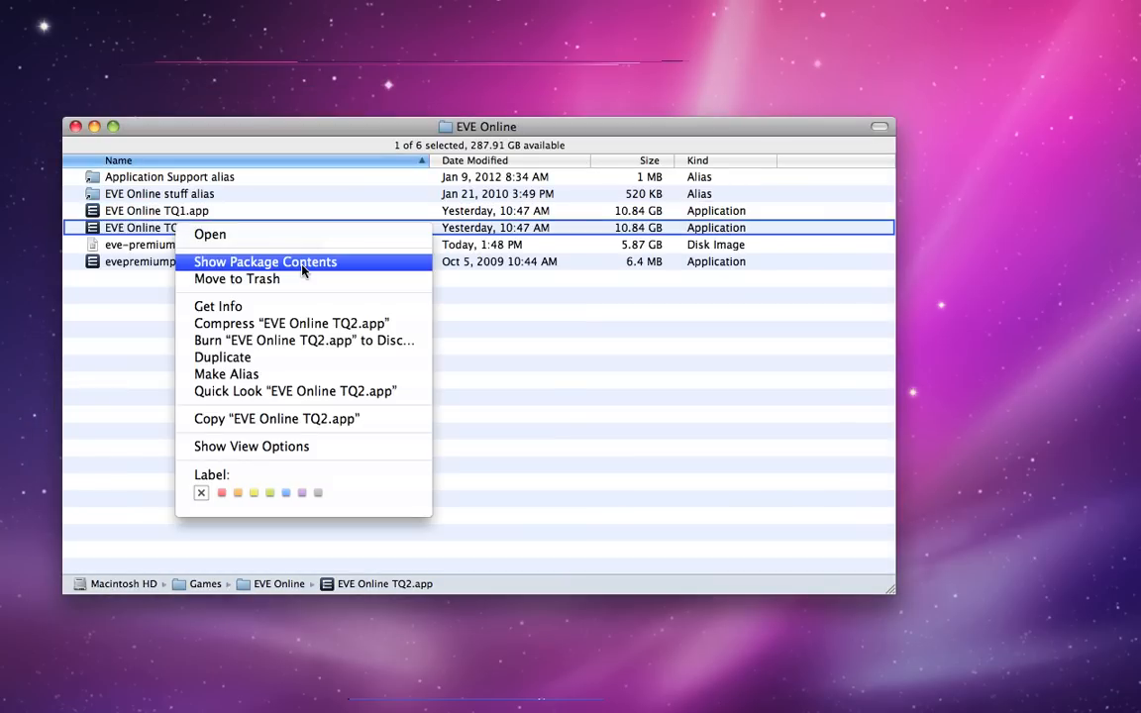
left_click(265, 261)
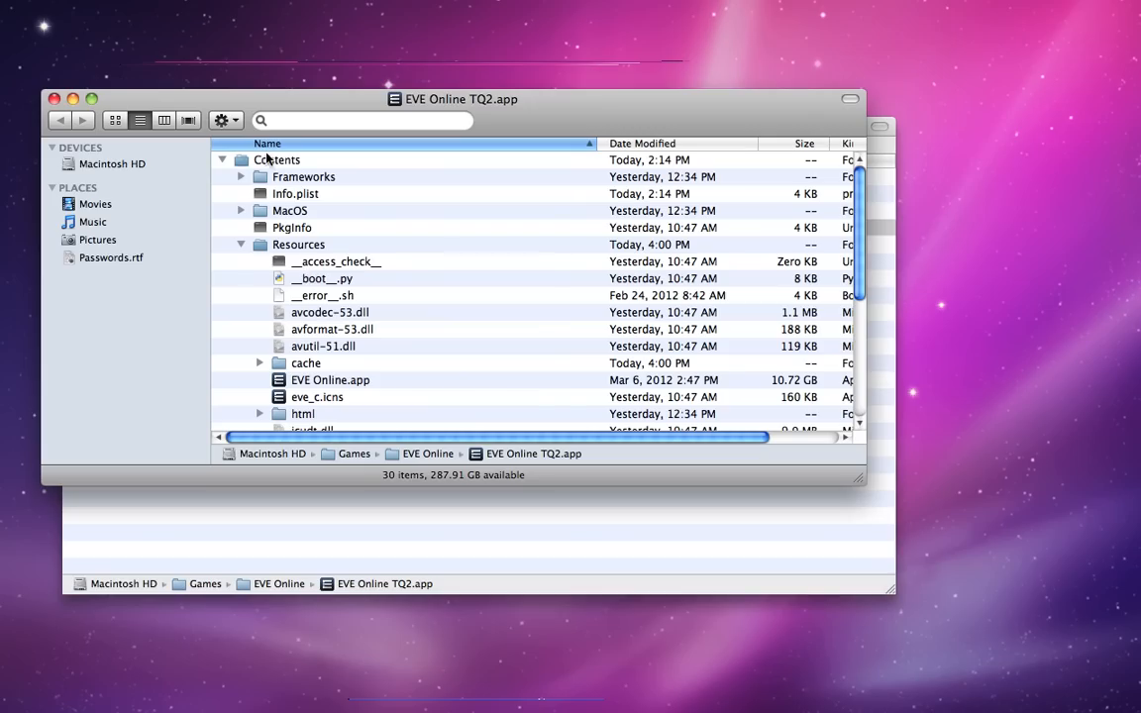
left_click(298, 245)
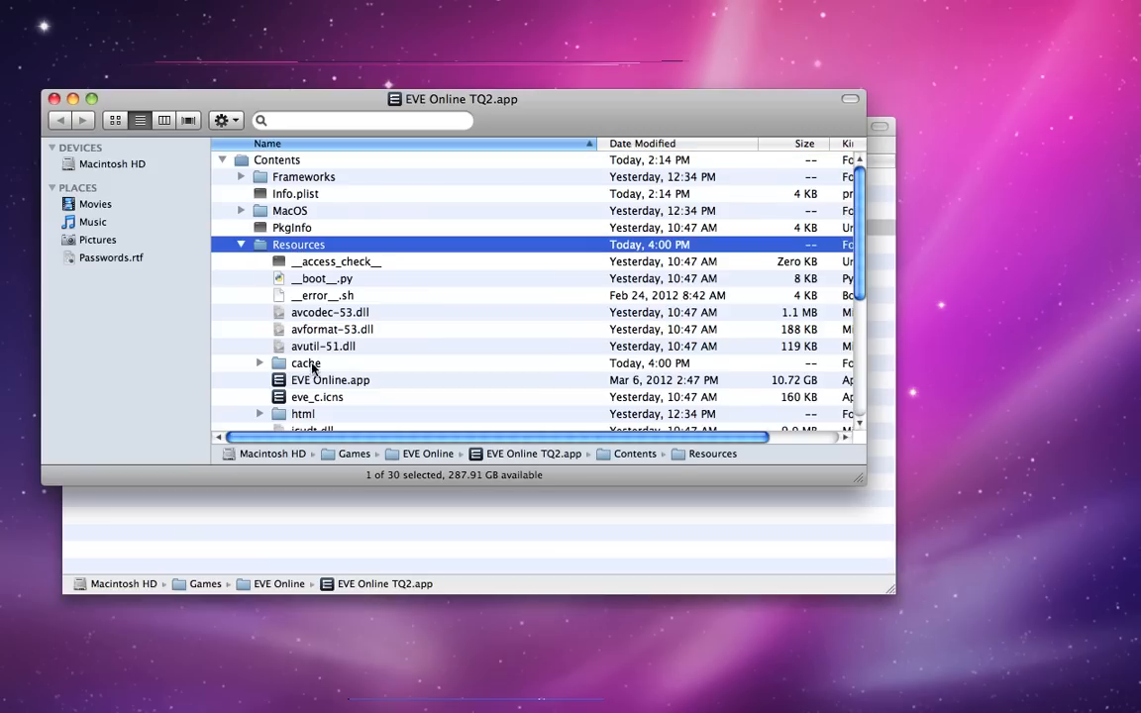
right_click(329, 379)
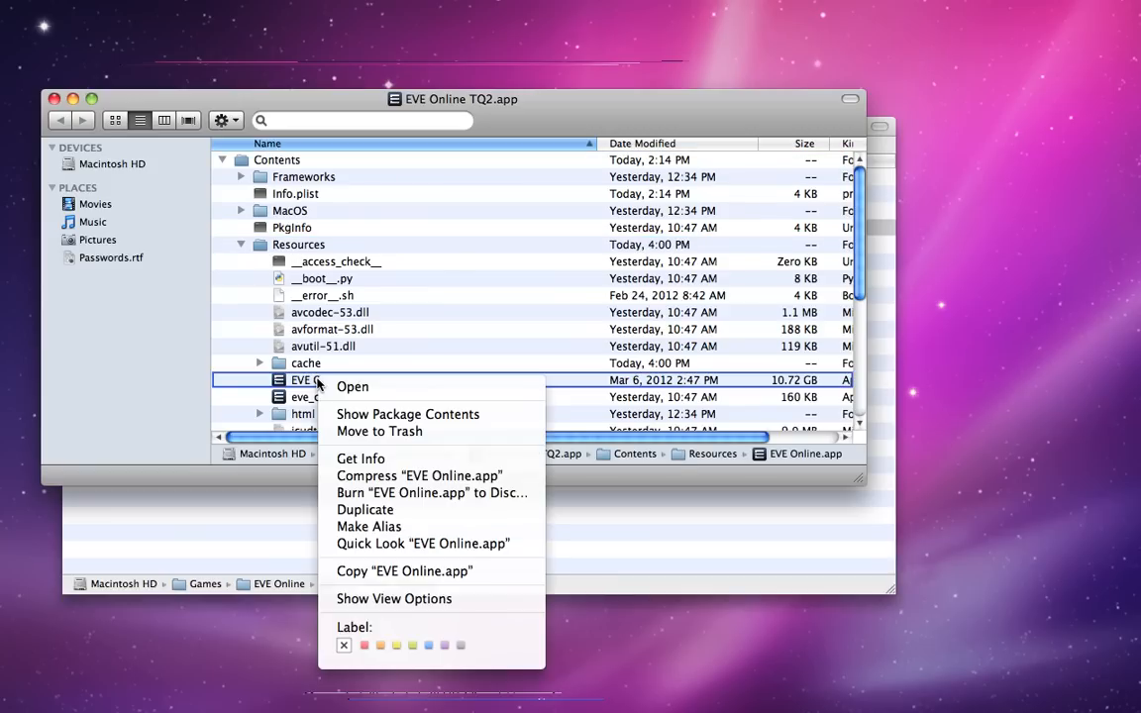
left_click(407, 413)
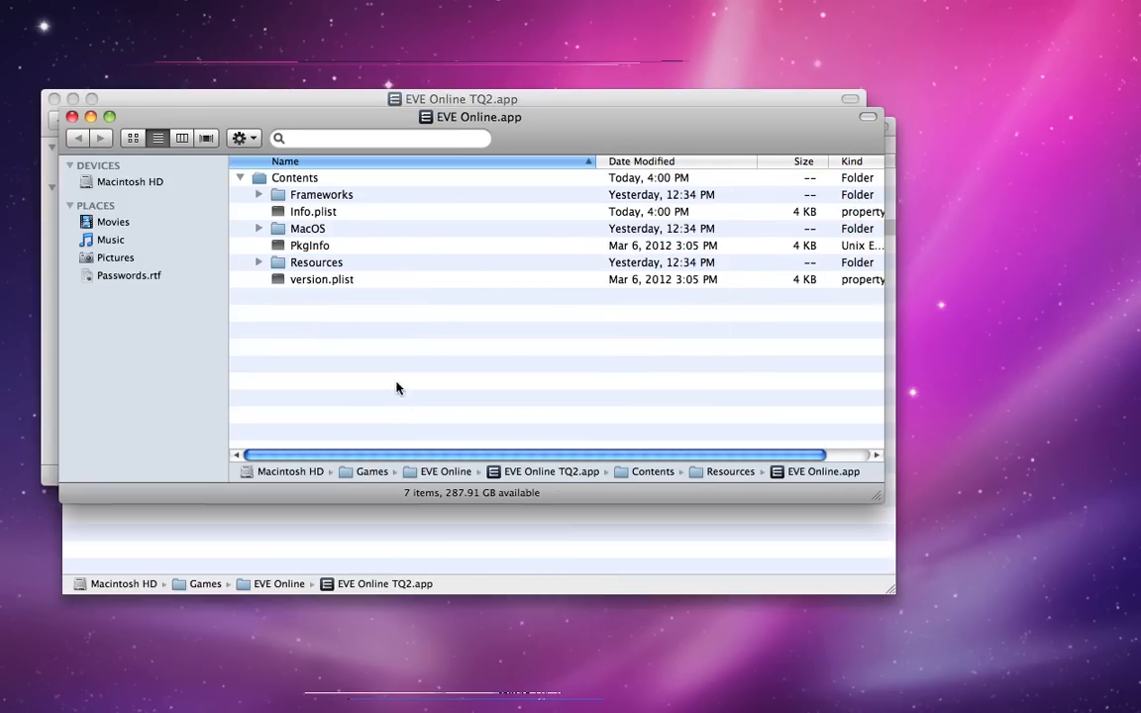
left_click(294, 178)
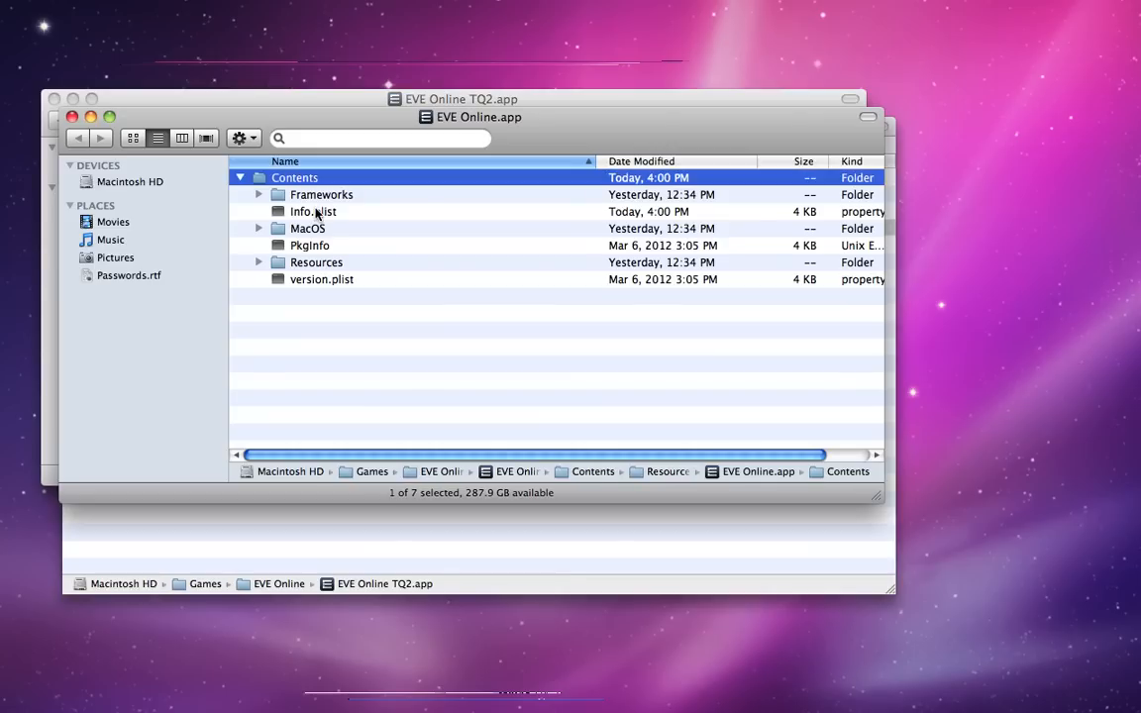
right_click(313, 211)
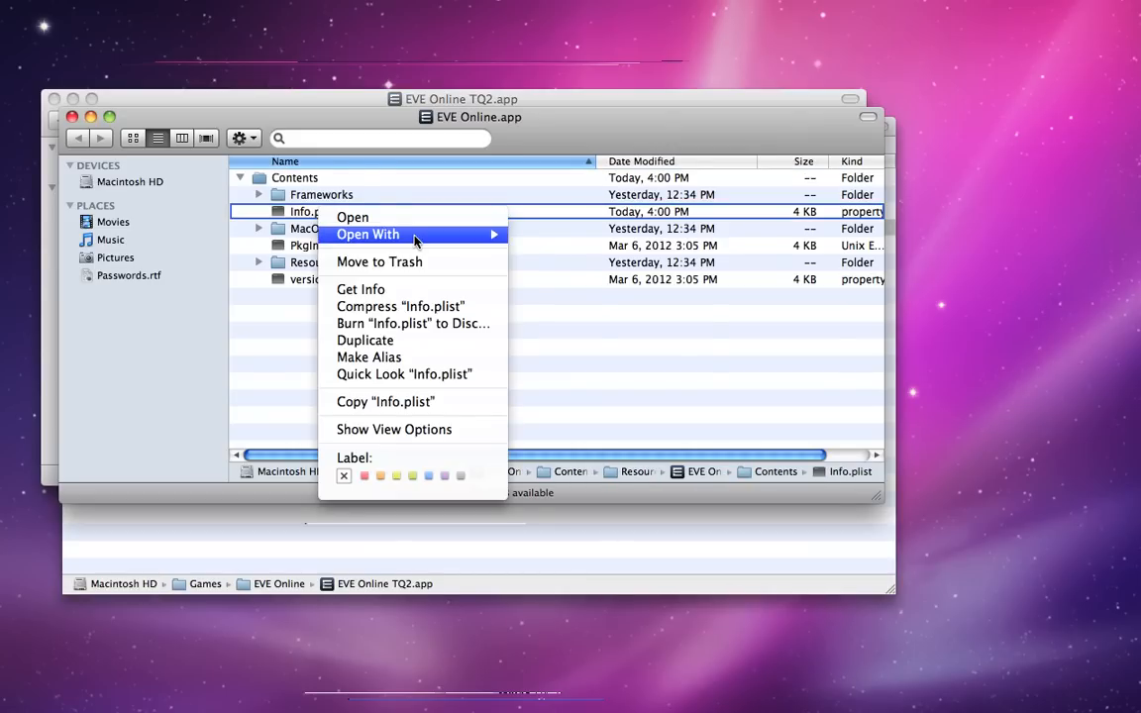
- Open TQ2's Info.plist in TextEdit, confirm CFBundleName reads 'EVE Online TQ2', and close it
left_click(351, 216)
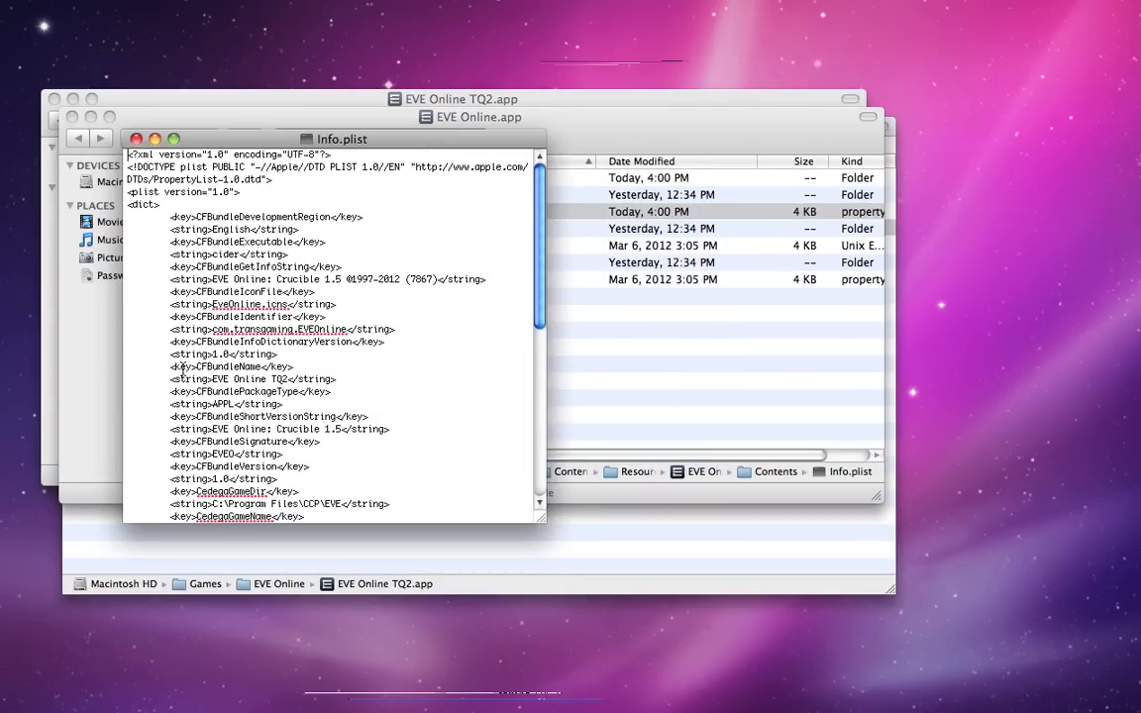
double_click(231, 366)
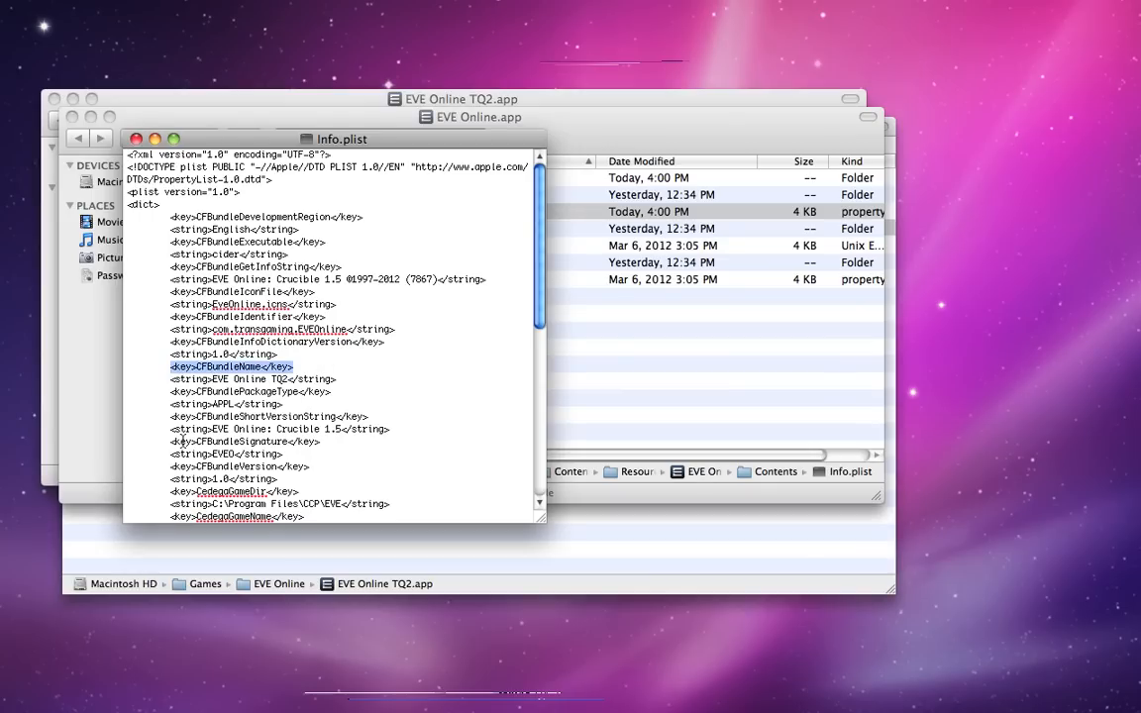
left_click(170, 380)
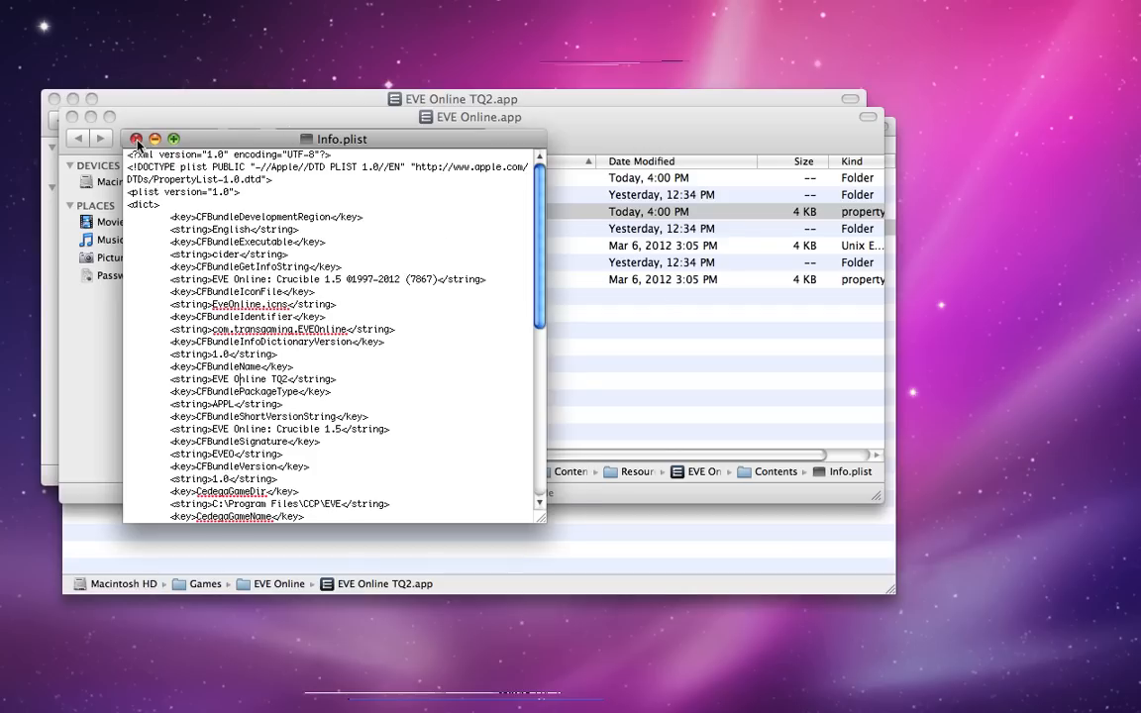
left_click(136, 138)
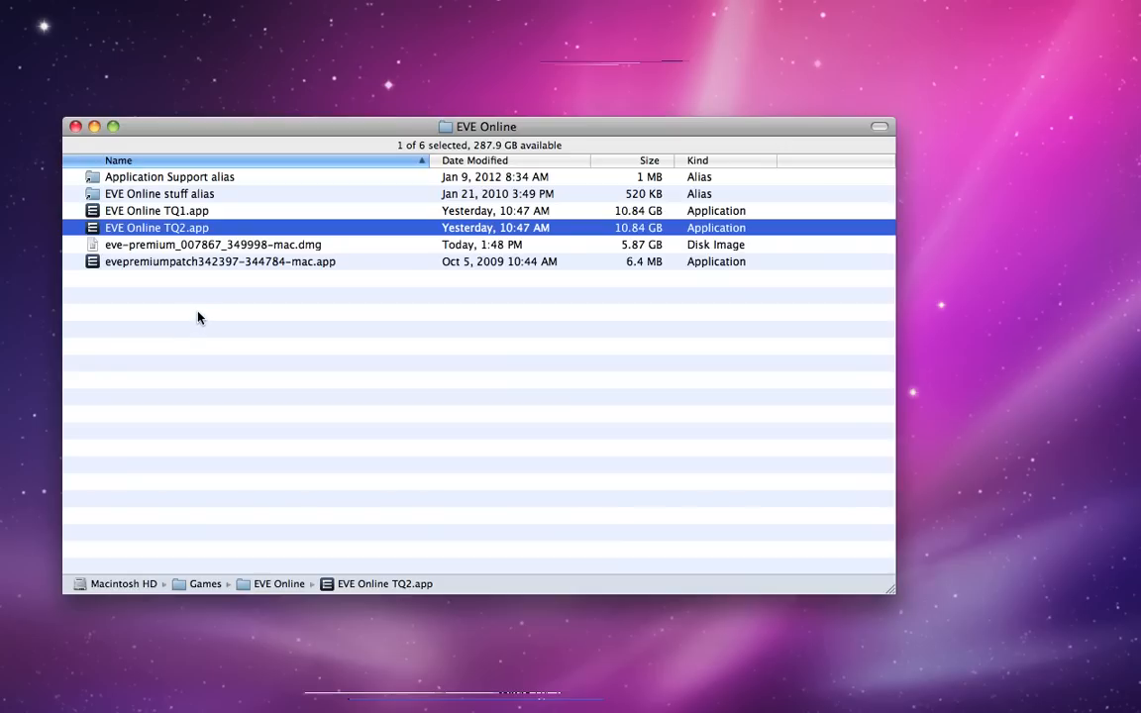
mouse_move(168, 240)
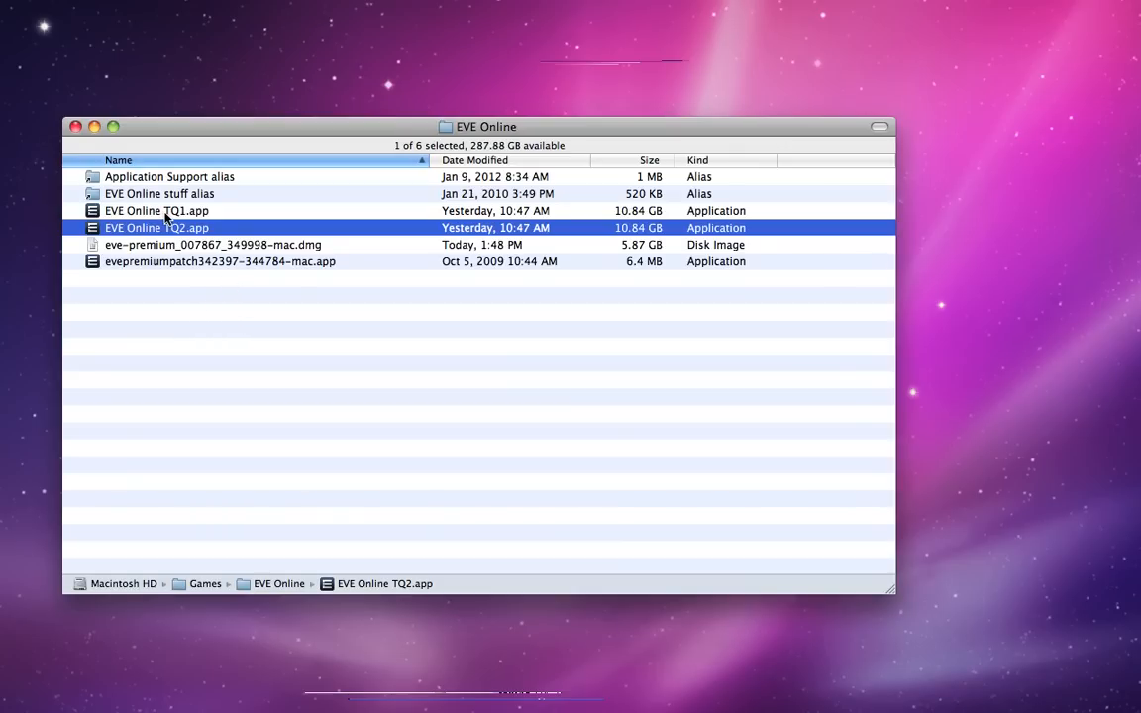
- Launch the EVE Online TQ1 copy and press Play to start its game client
double_click(157, 227)
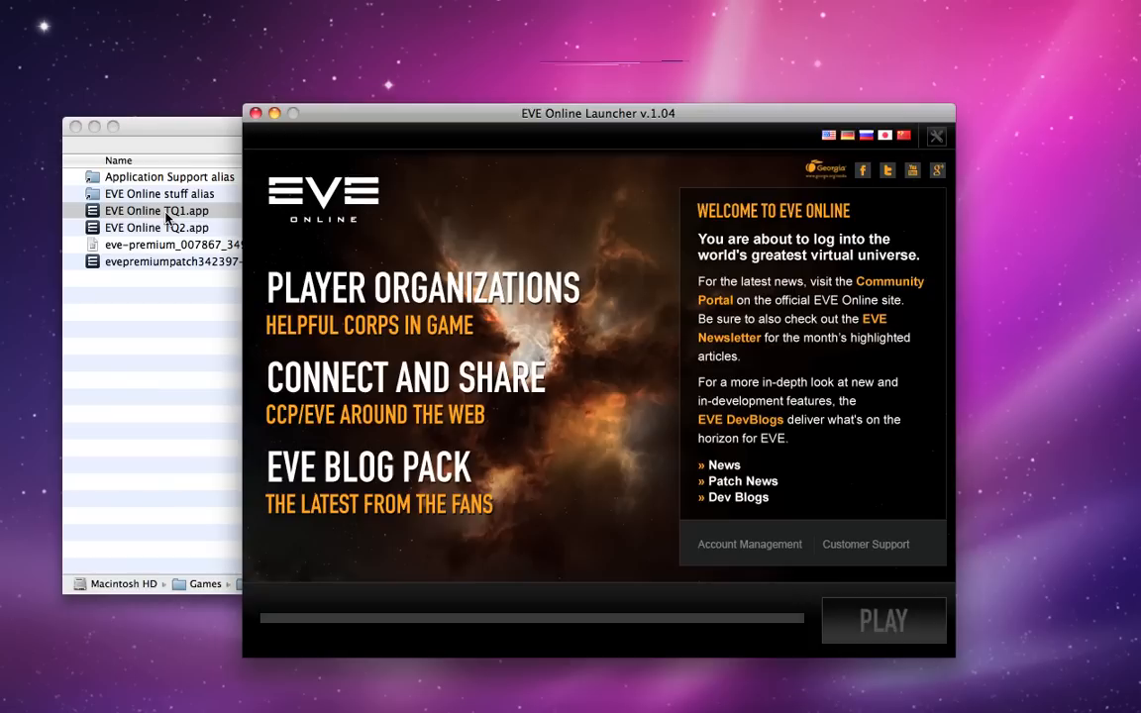
left_click(882, 620)
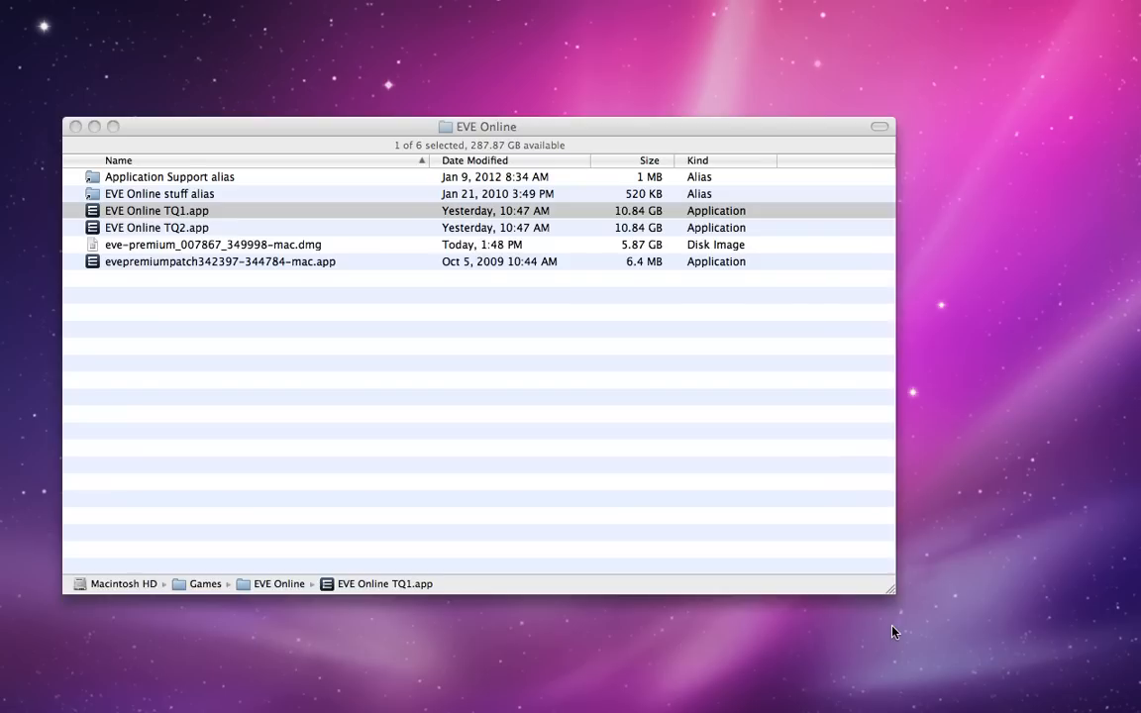
double_click(156, 210)
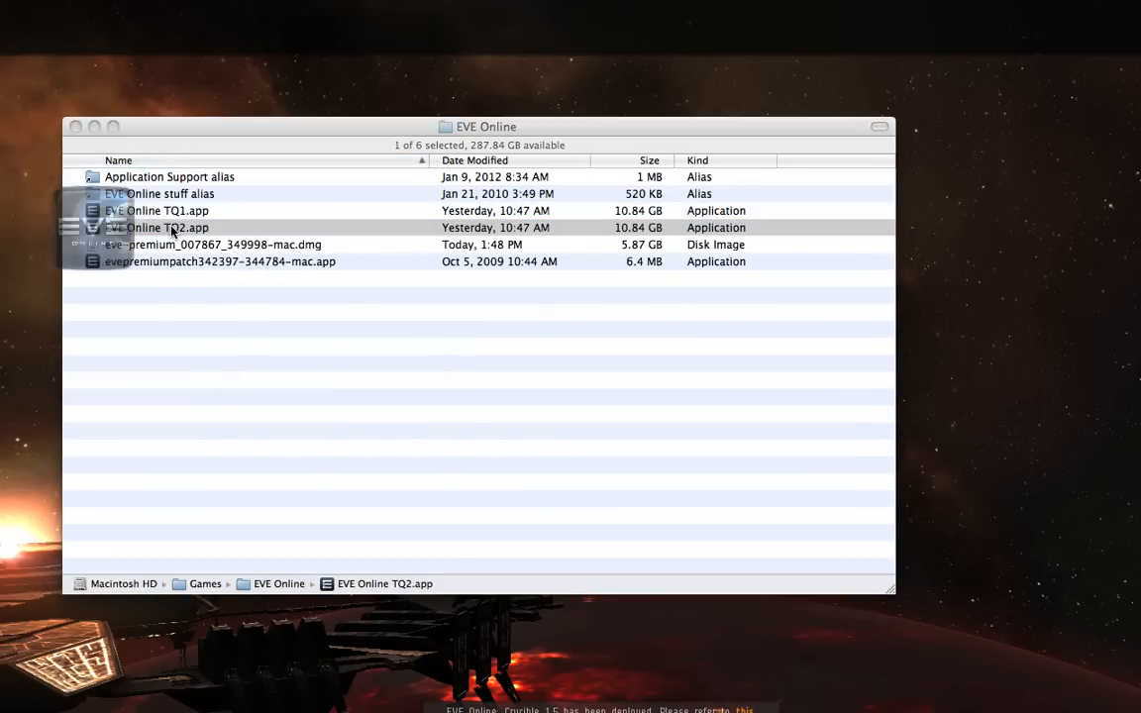
- Launch the EVE Online TQ2 copy and press PLAY once its client is ready
double_click(156, 226)
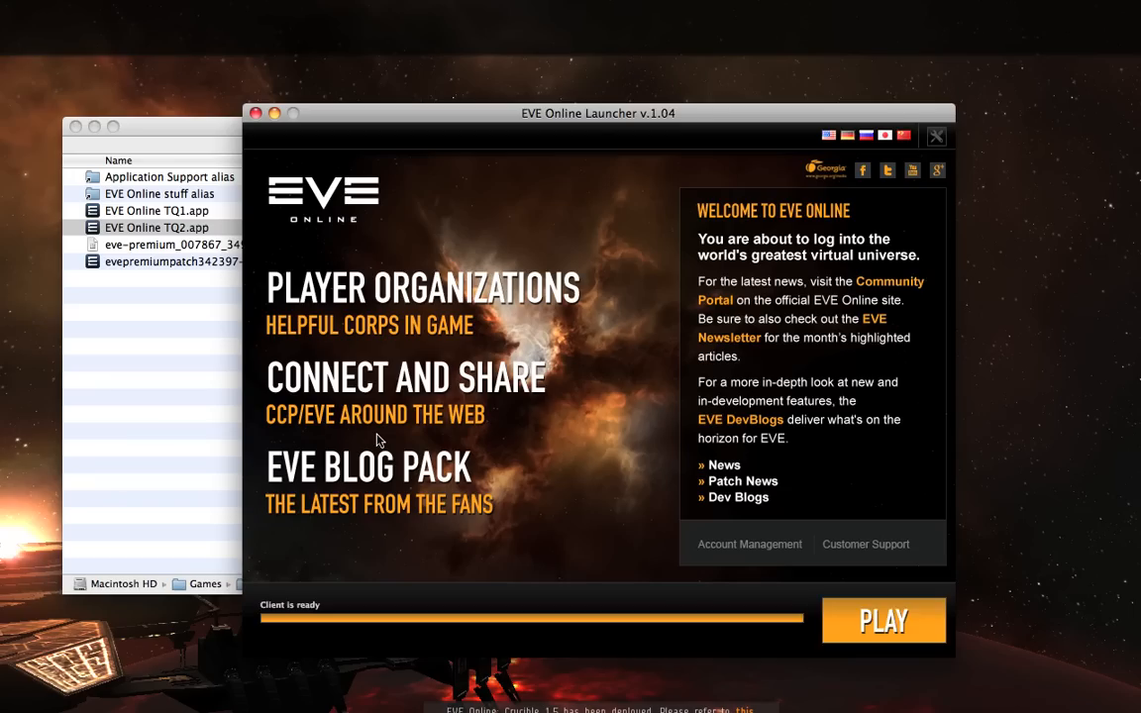
left_click(881, 620)
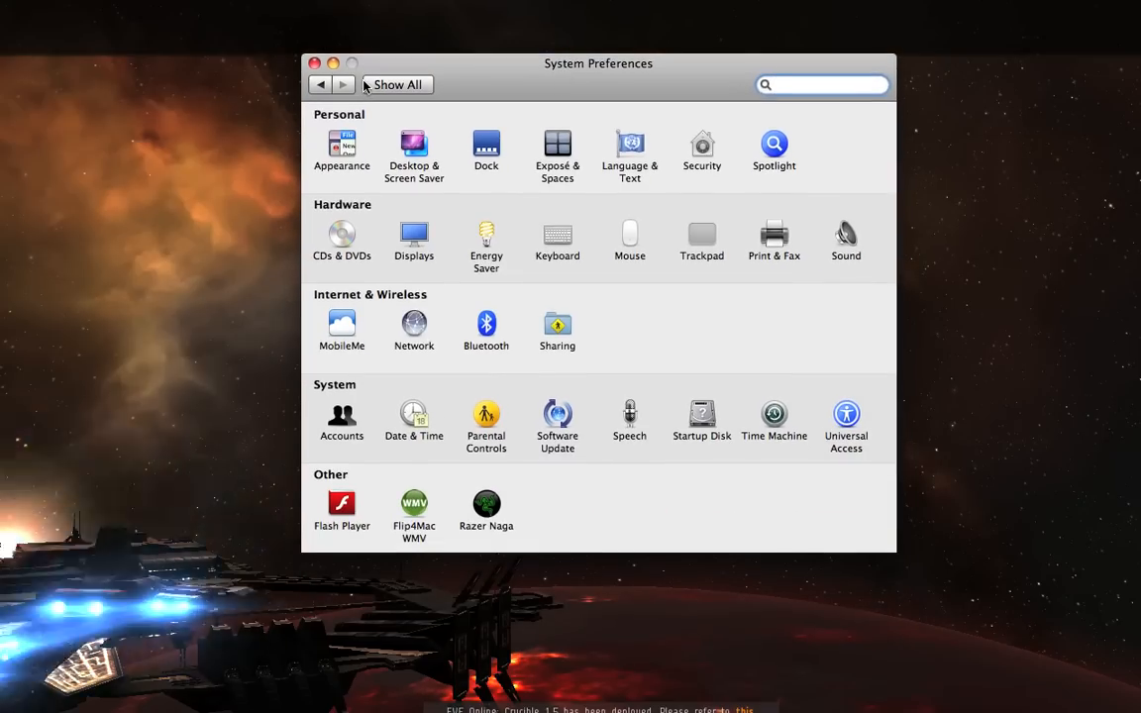
- Open the Exposé & Spaces pane to view the Spaces settings
left_click(556, 147)
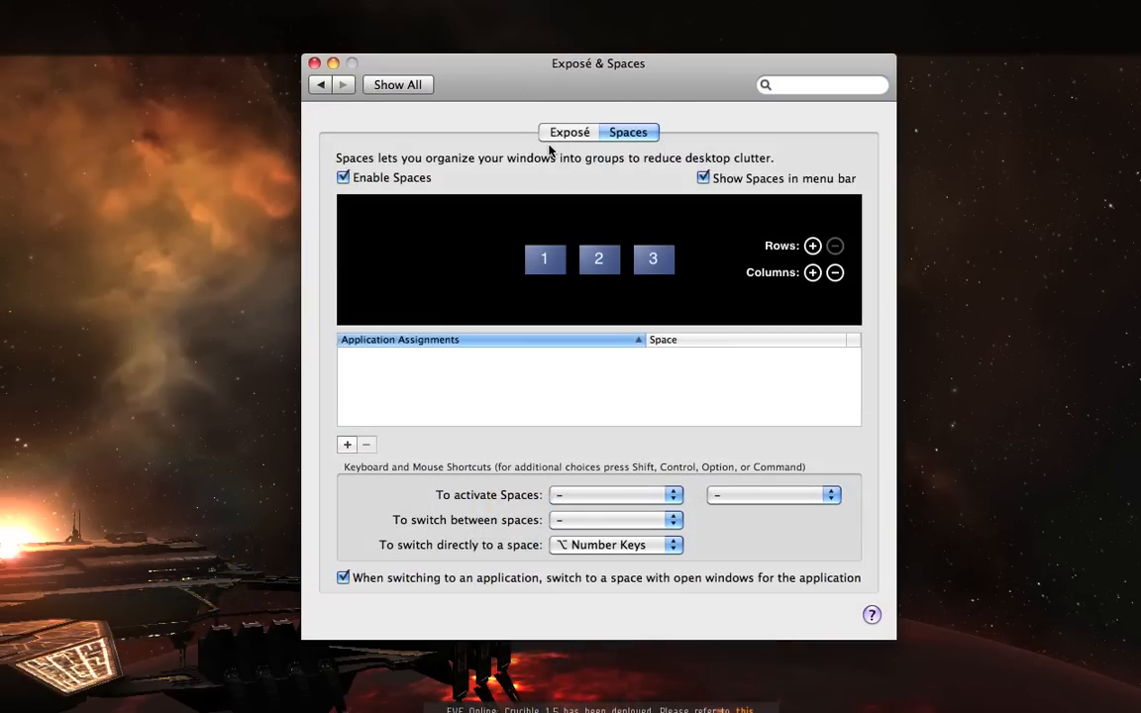
mouse_move(424, 188)
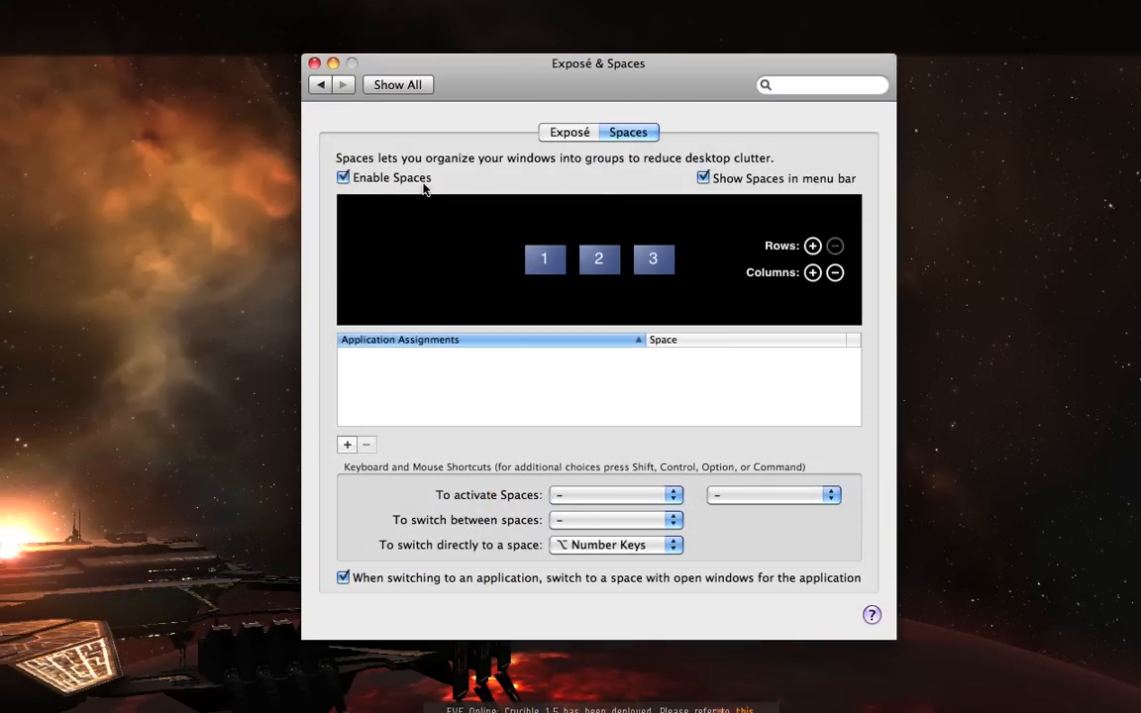
mouse_move(760, 173)
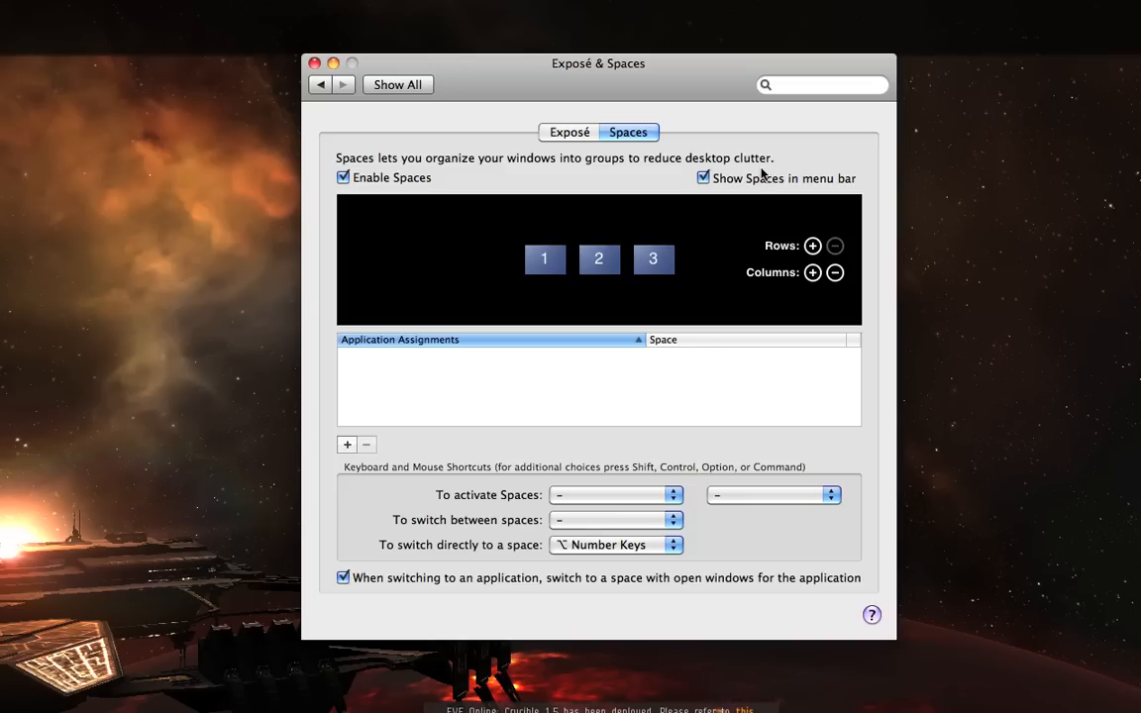
mouse_move(693, 254)
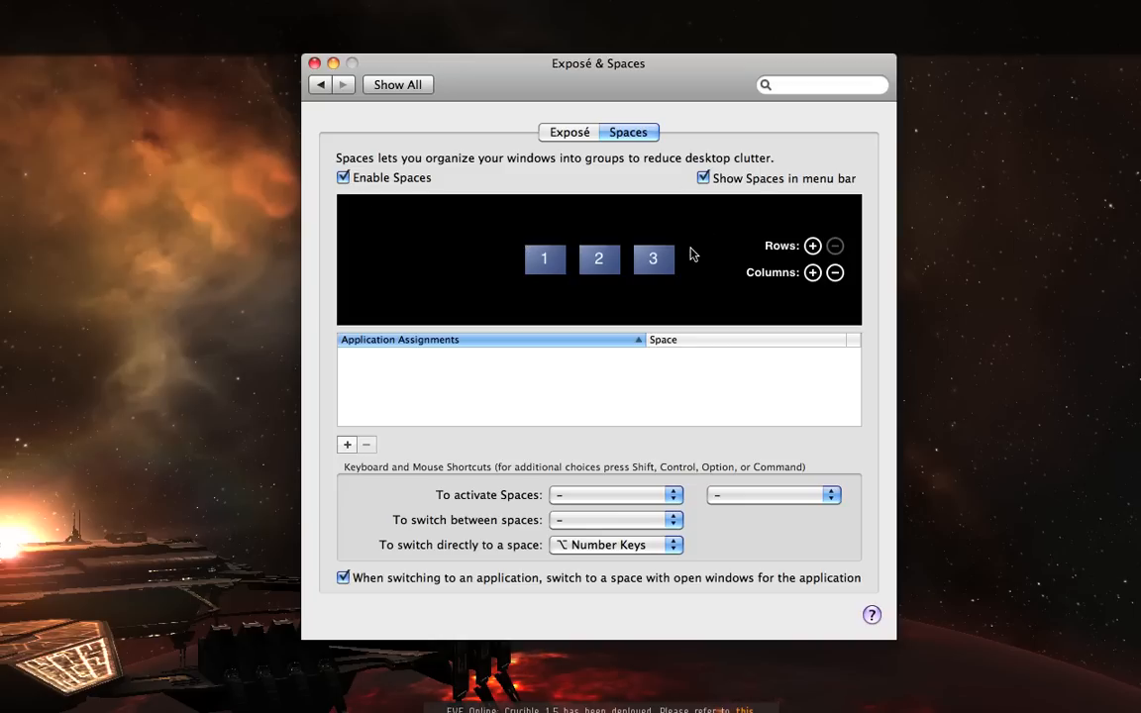
mouse_move(746, 367)
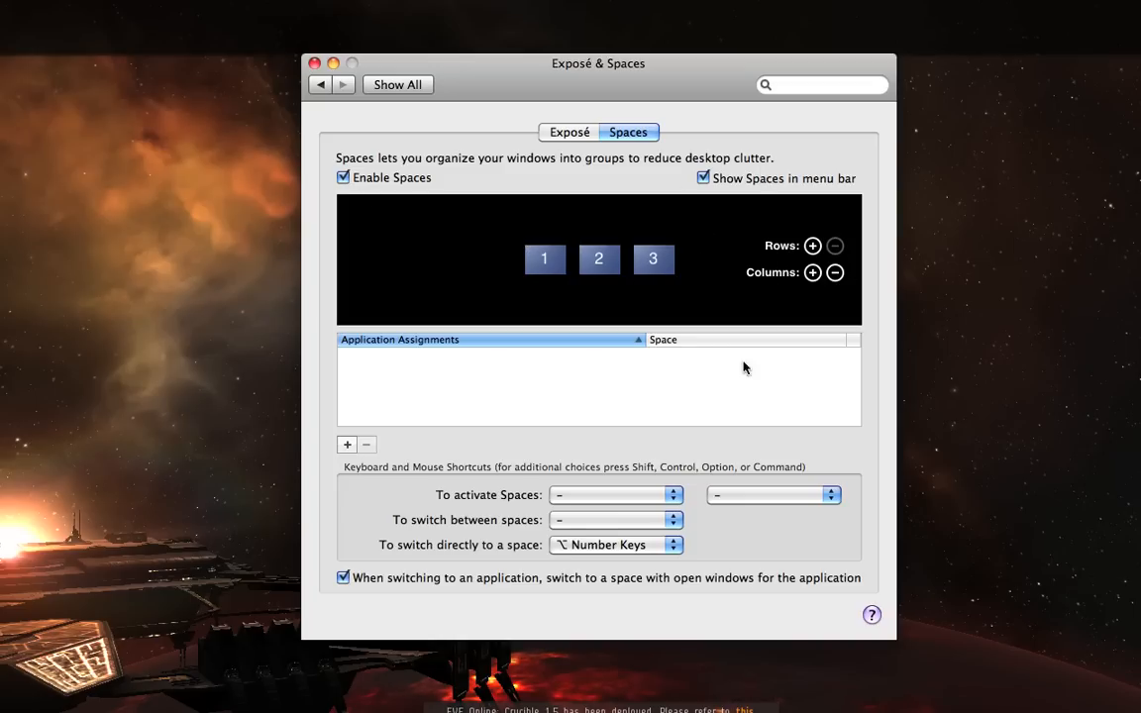
mouse_move(639, 324)
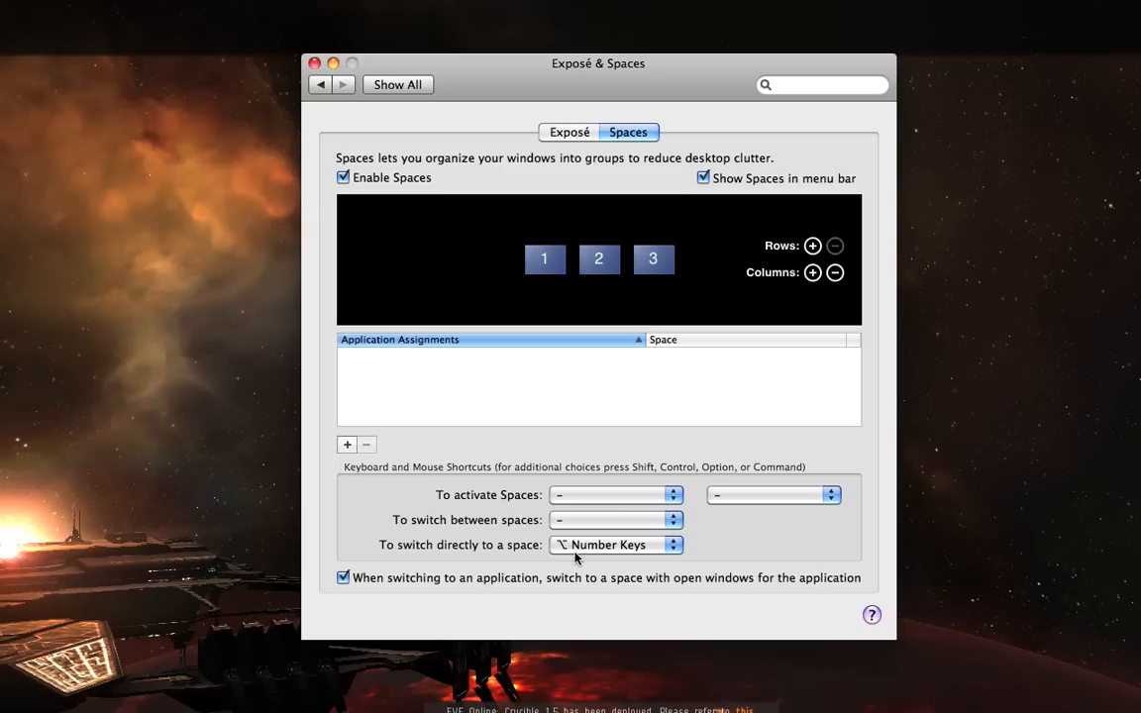
mouse_move(643, 498)
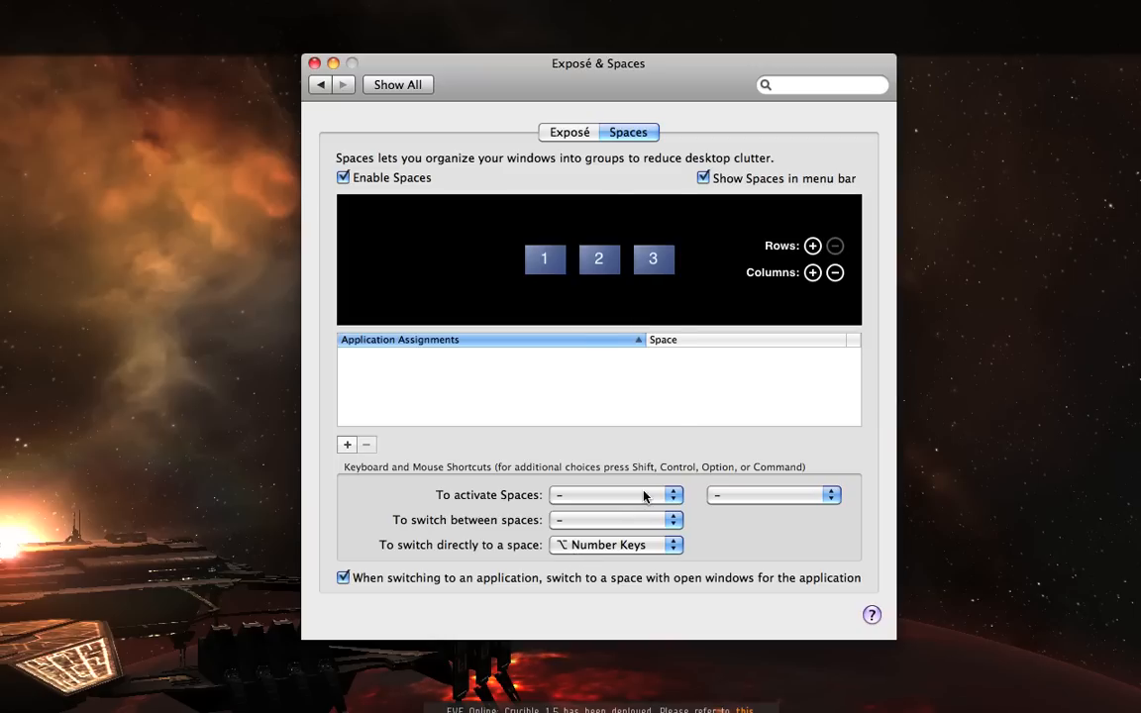
mouse_move(748, 518)
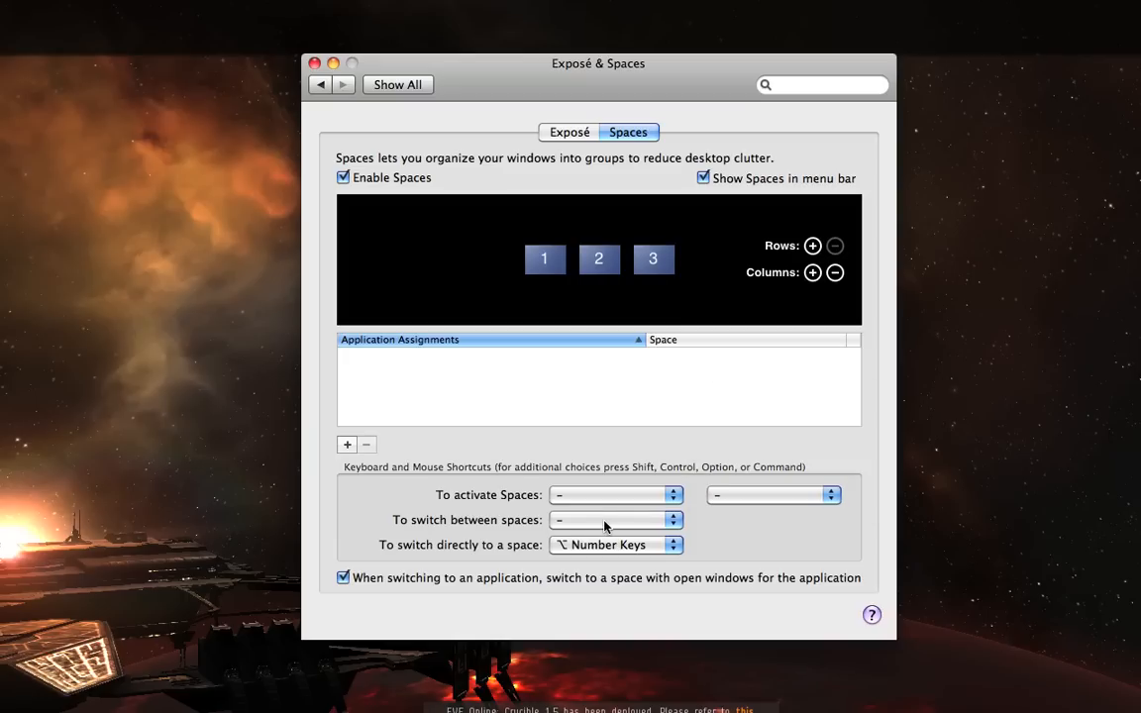
- Leave both space-switching shortcuts unchanged and close System Preferences
left_click(615, 520)
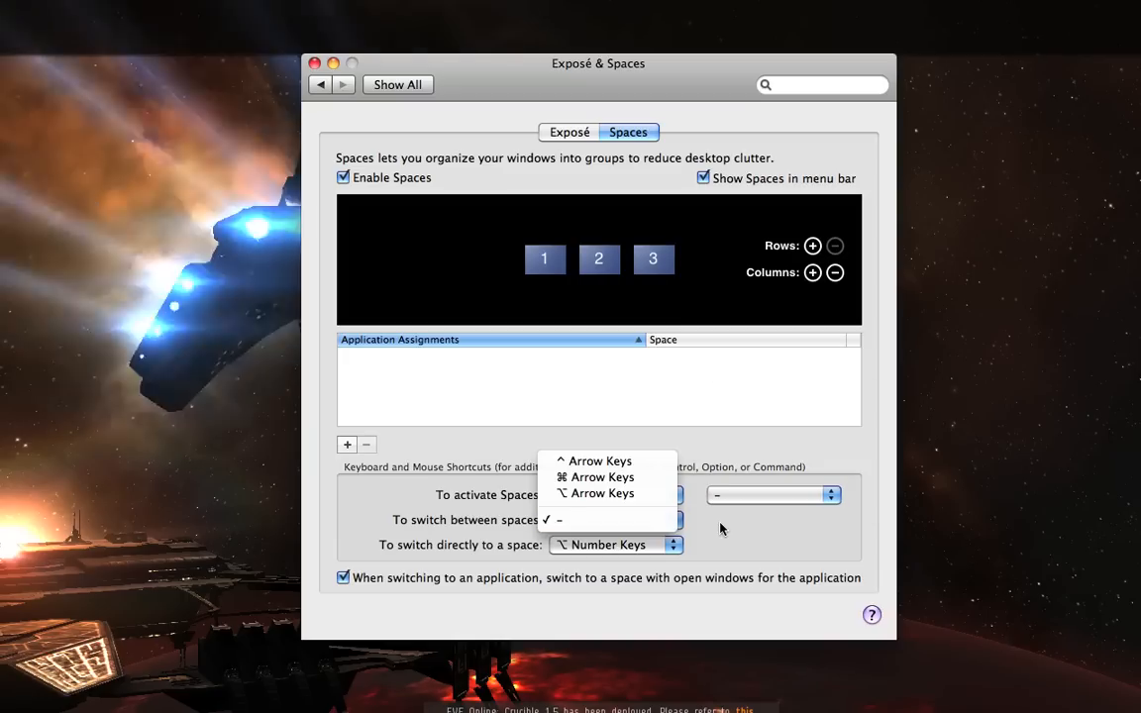
left_click(559, 519)
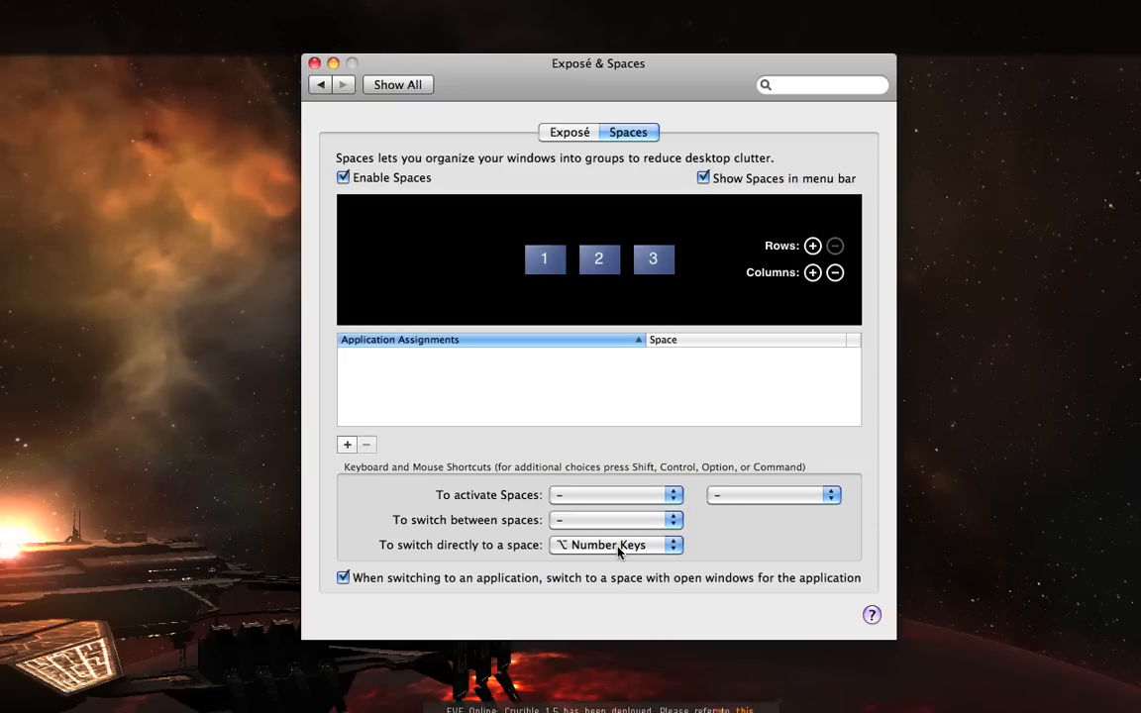
left_click(616, 545)
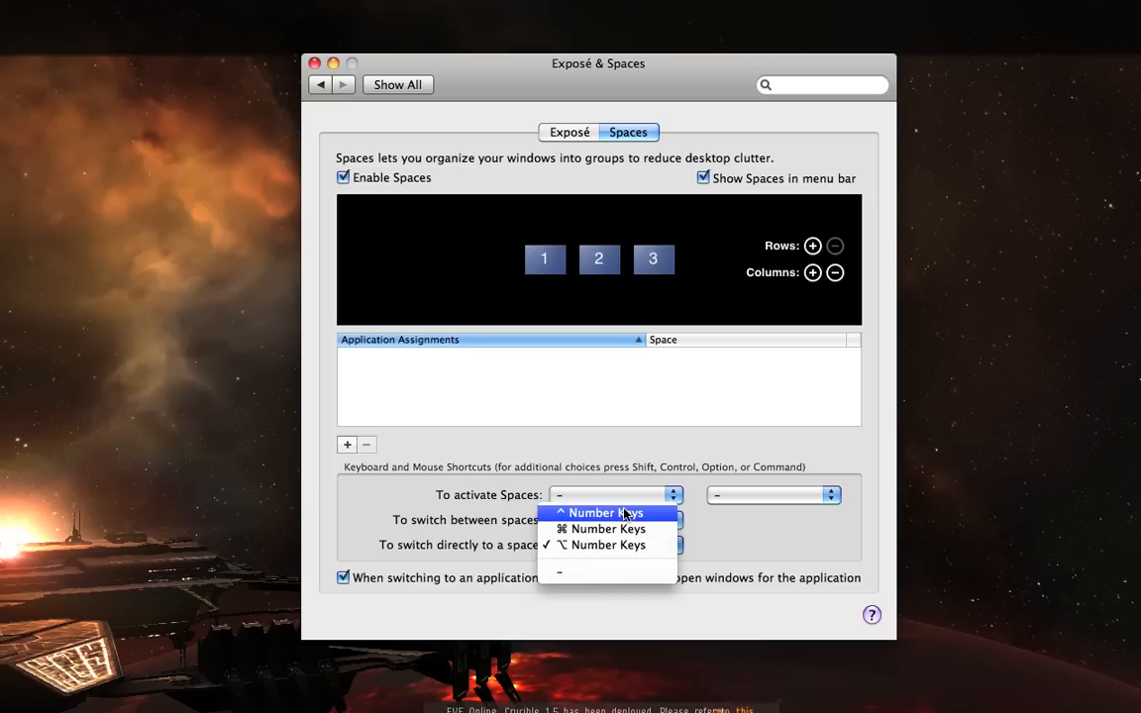
mouse_move(738, 558)
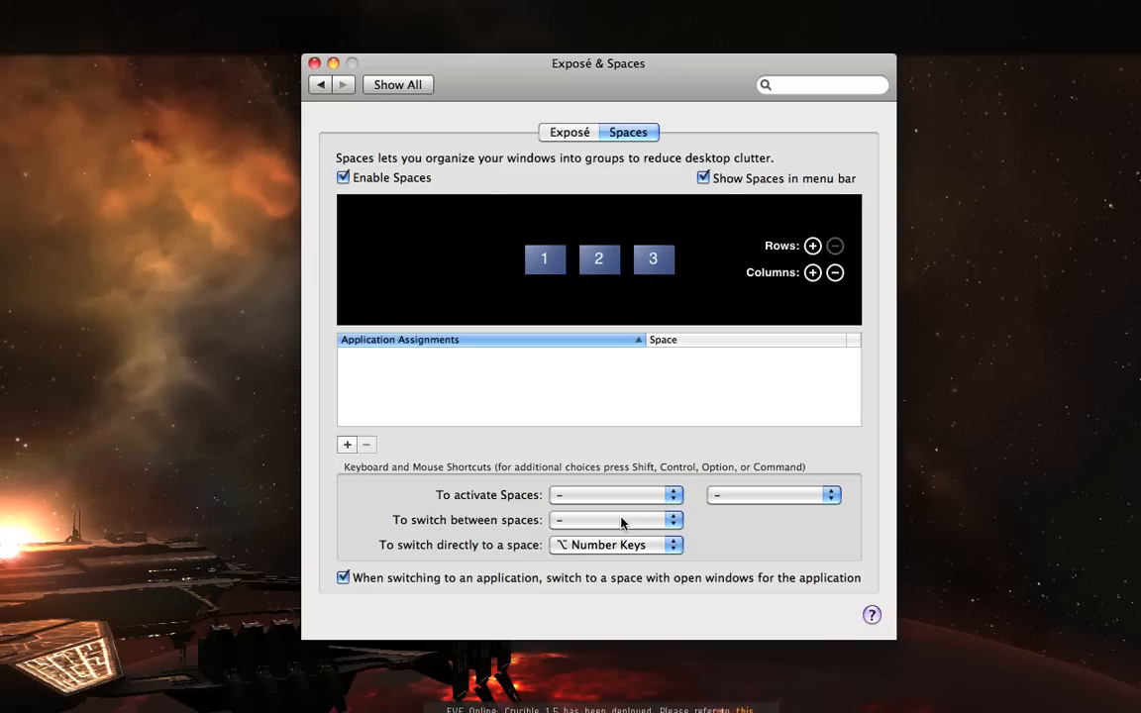
mouse_move(680, 256)
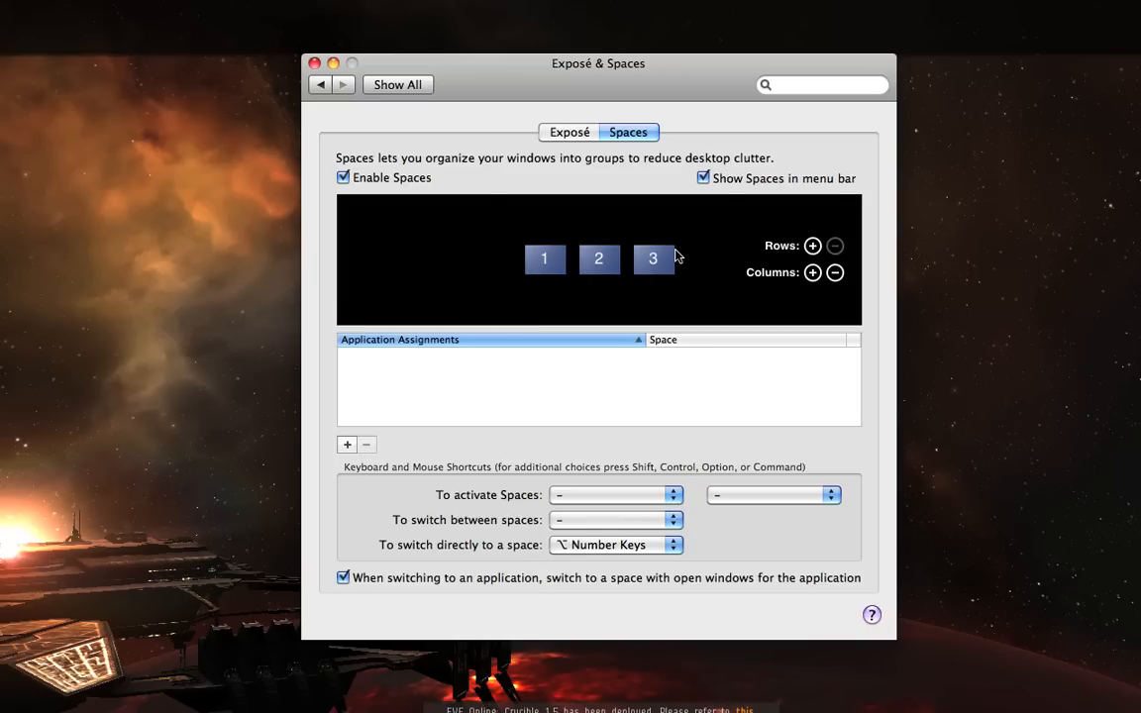
mouse_move(672, 260)
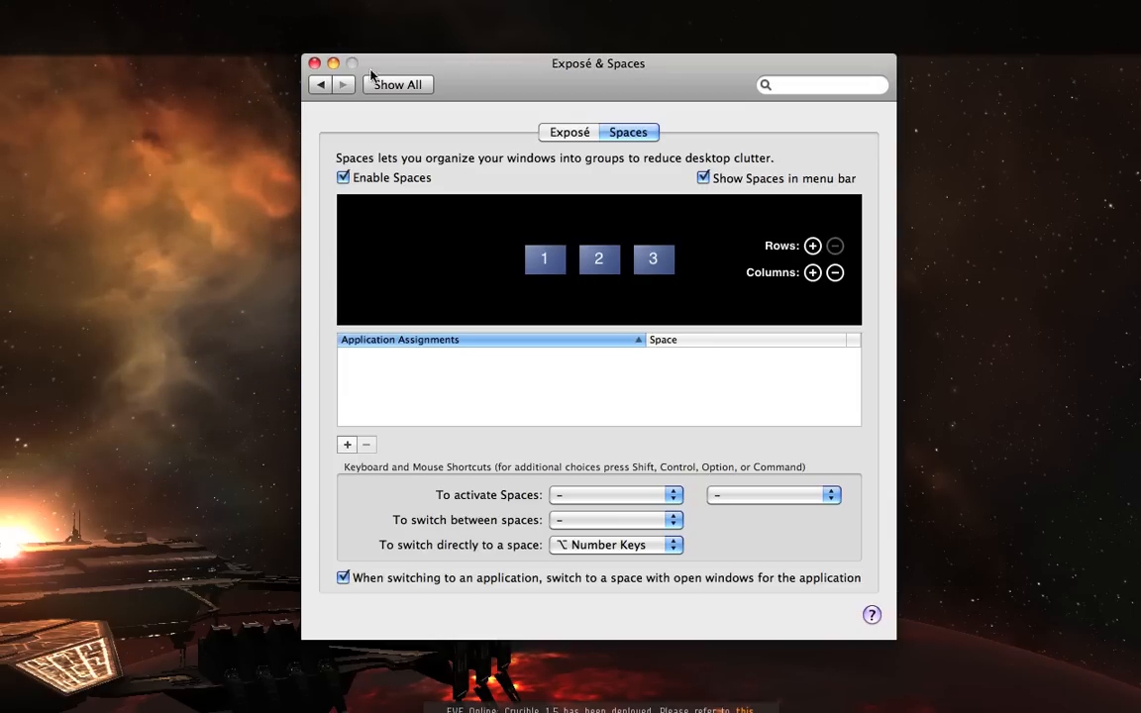
left_click(315, 63)
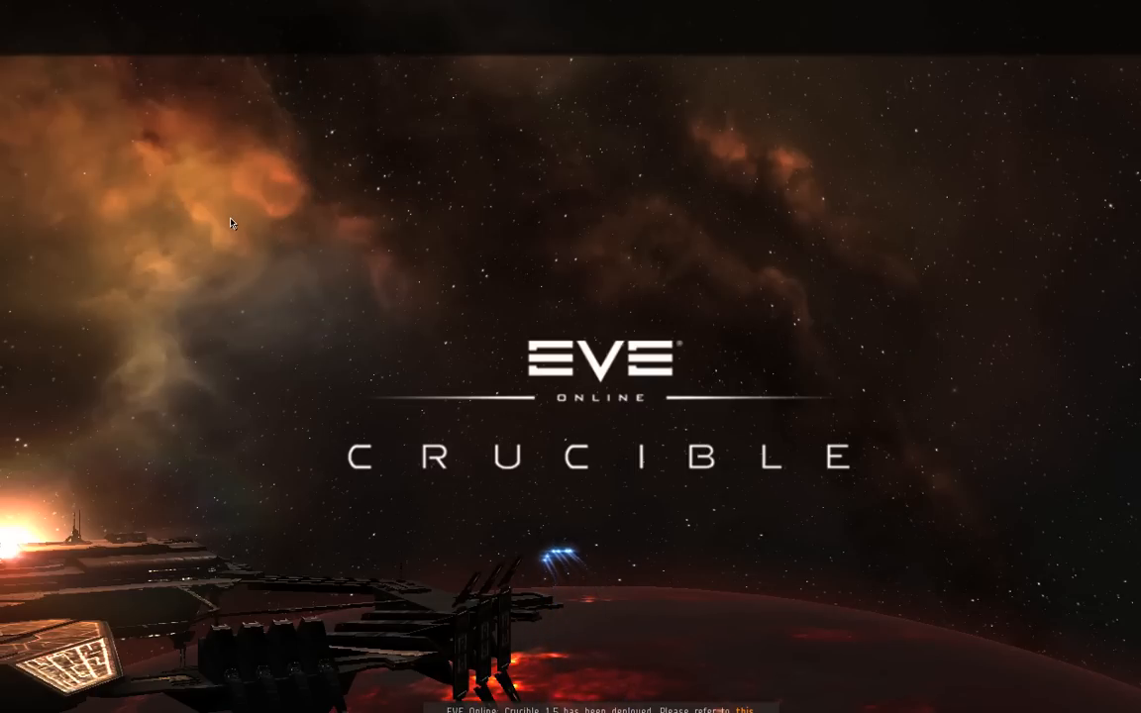
mouse_move(286, 237)
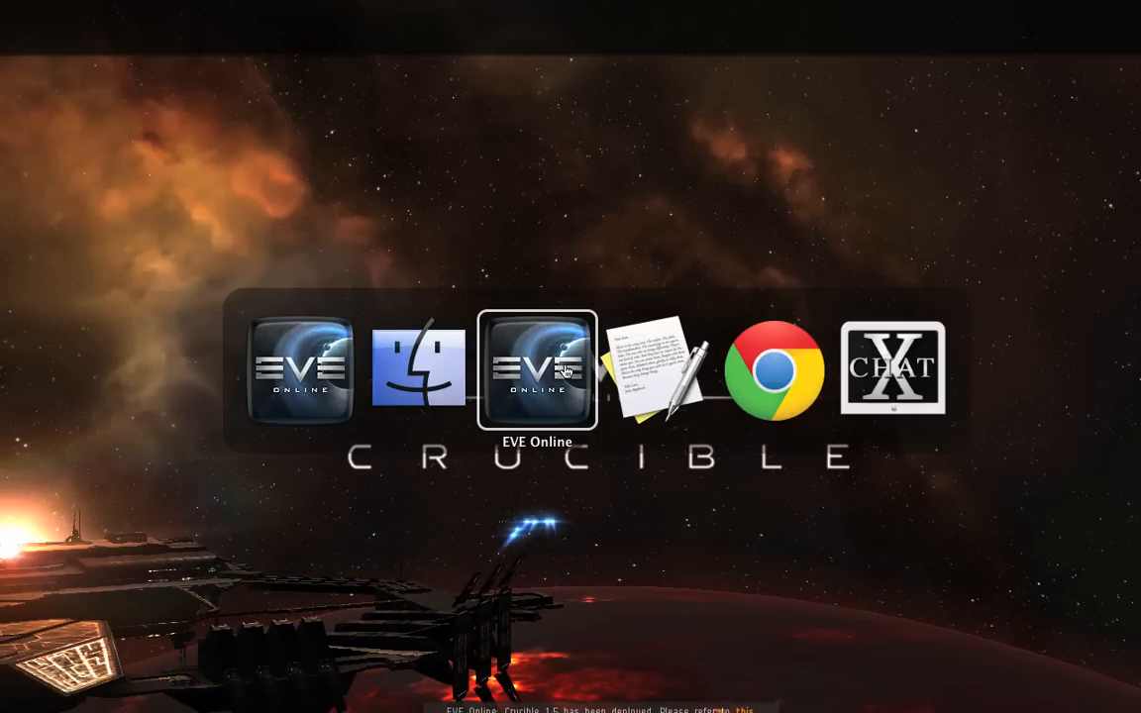
- Switch to the second EVE Online client from the application switcher
left_click(536, 368)
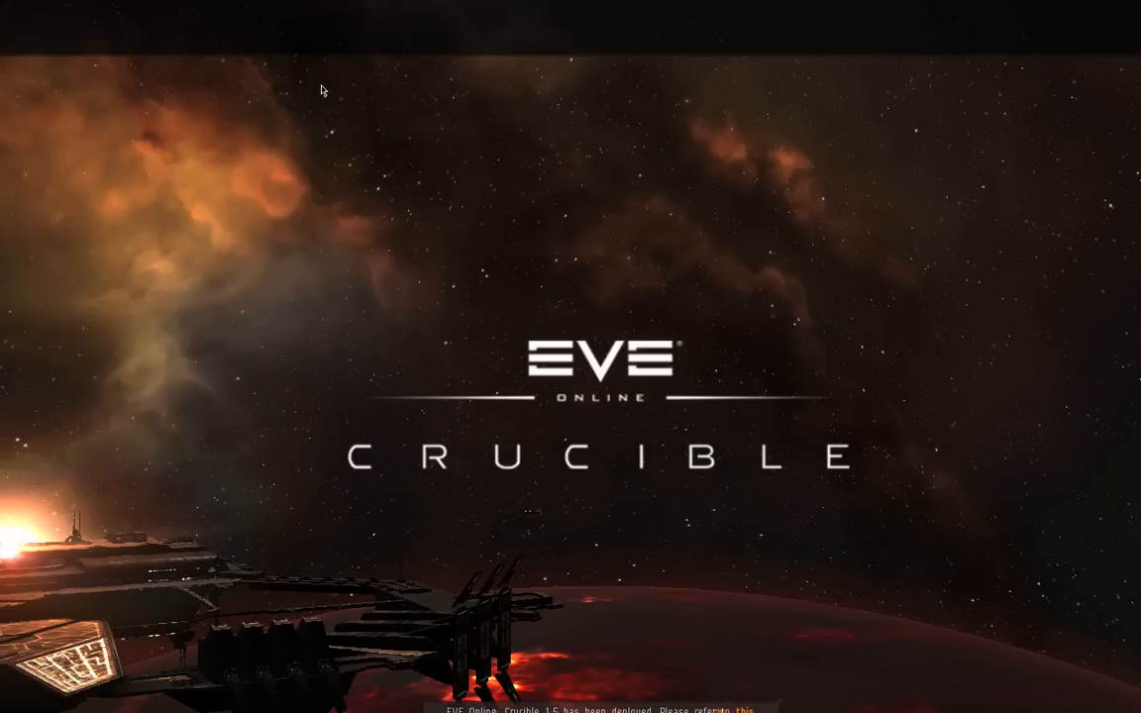
mouse_move(394, 226)
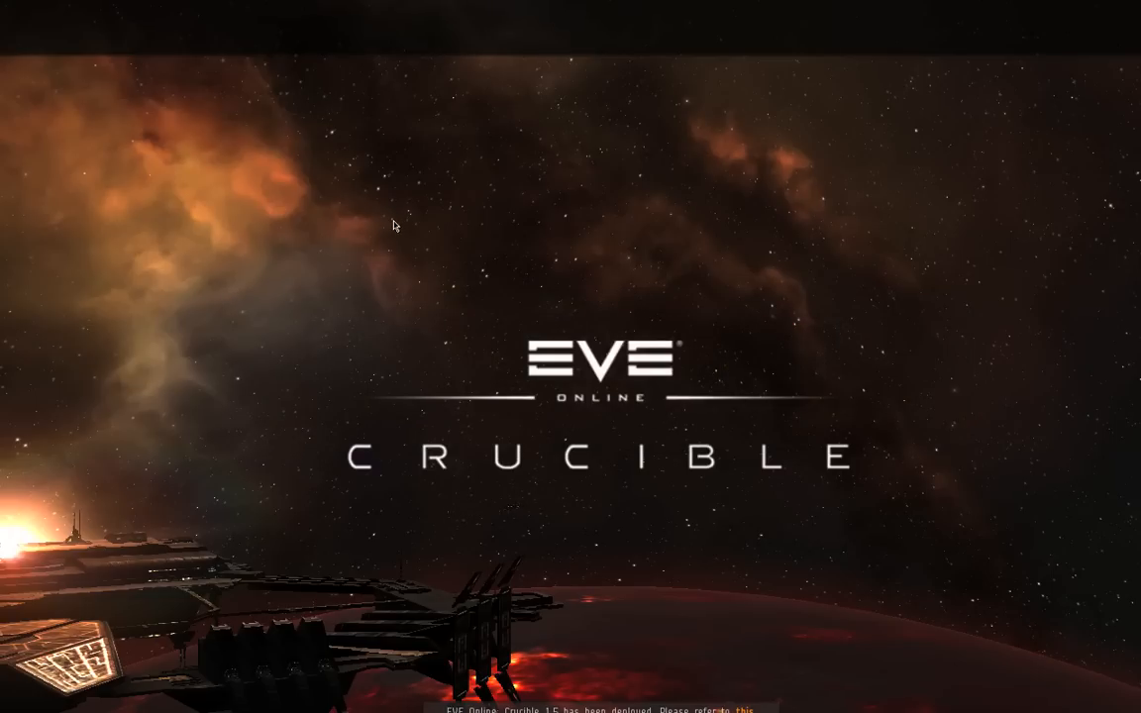